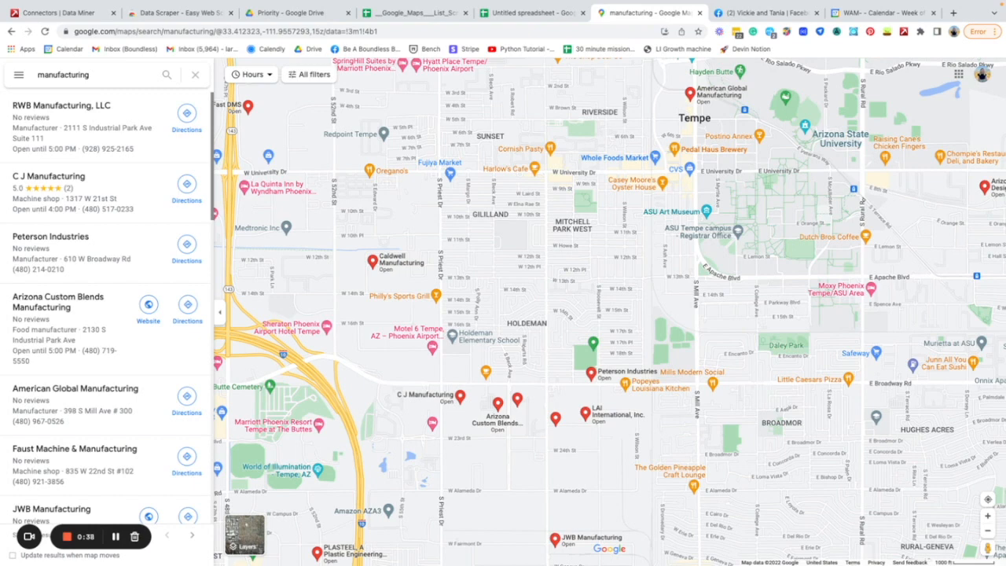
mouse_move(371, 322)
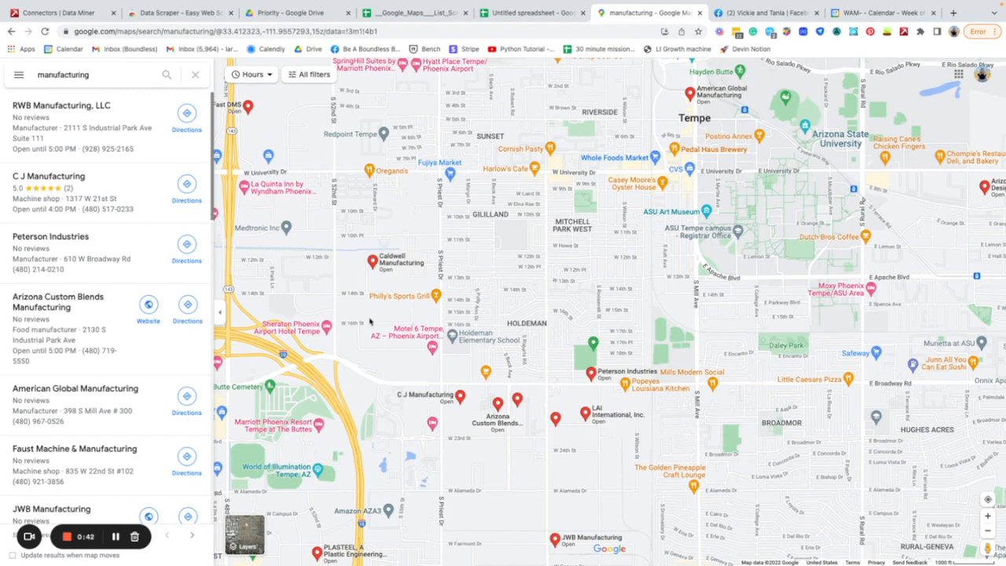
mouse_move(538, 129)
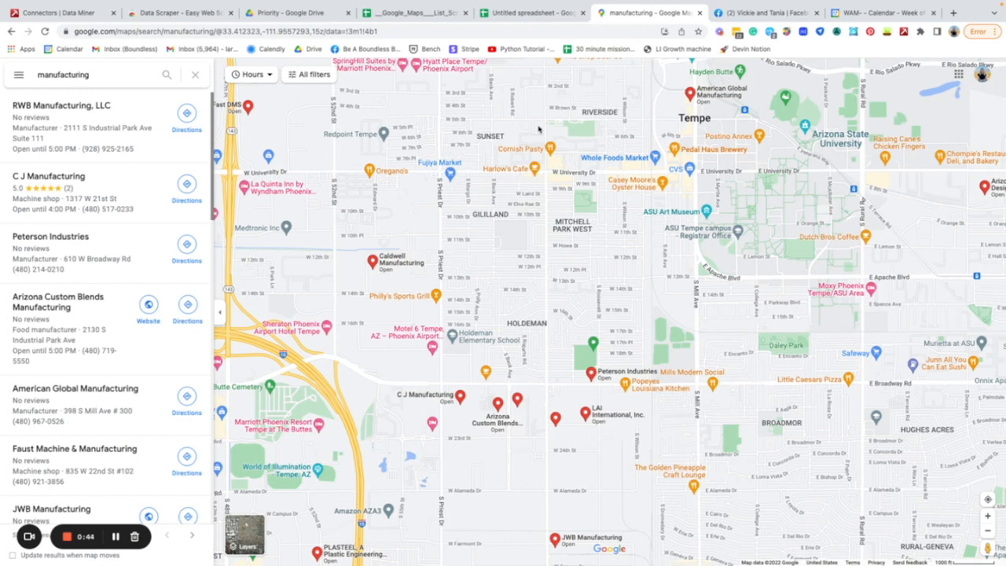
mouse_move(635, 212)
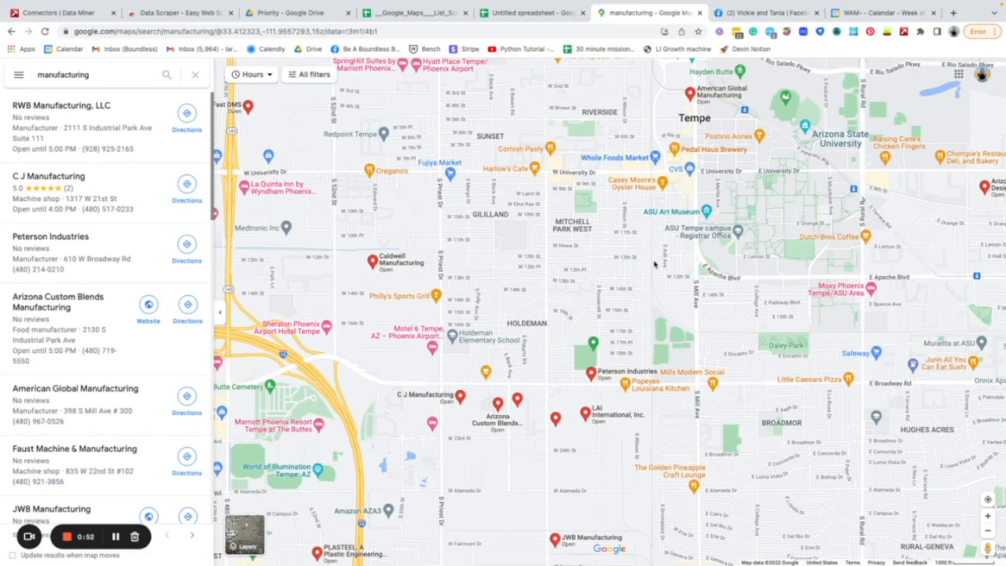
mouse_move(710, 270)
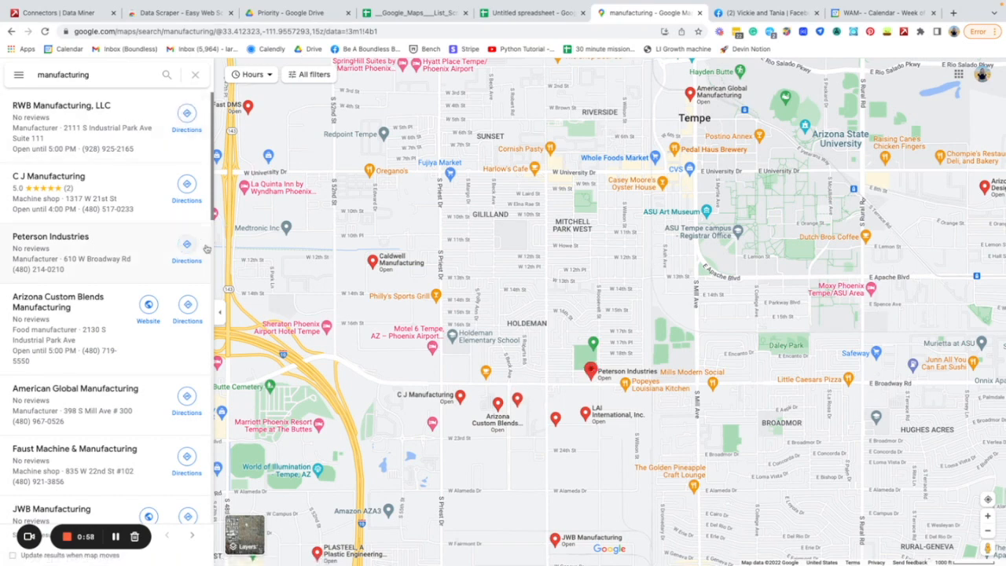
mouse_move(390, 242)
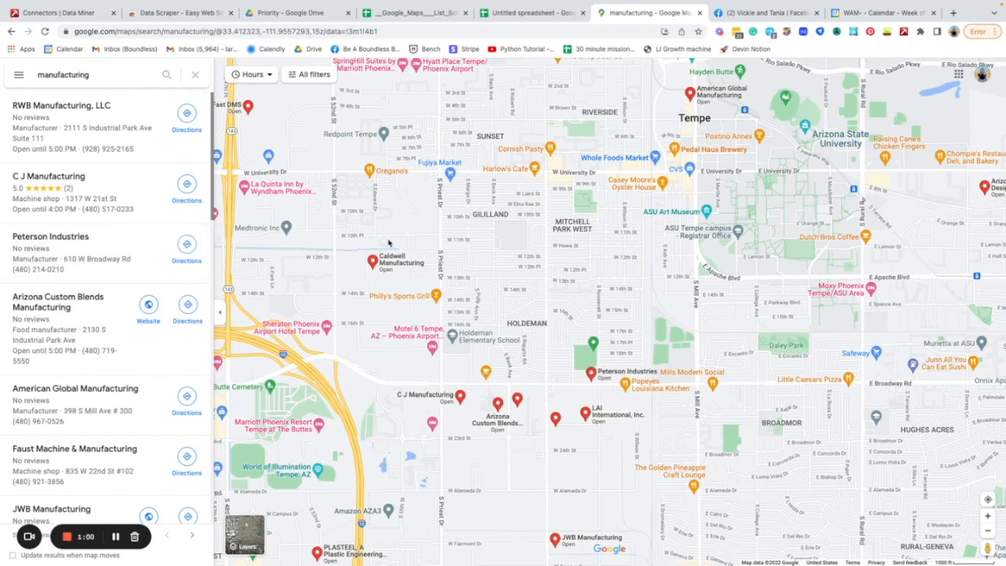
mouse_move(412, 254)
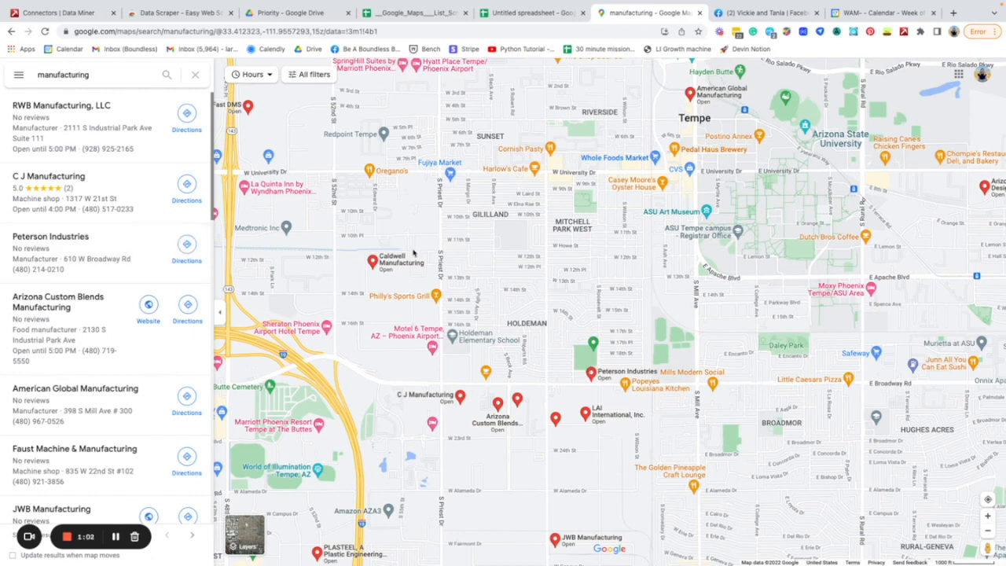
mouse_move(313, 167)
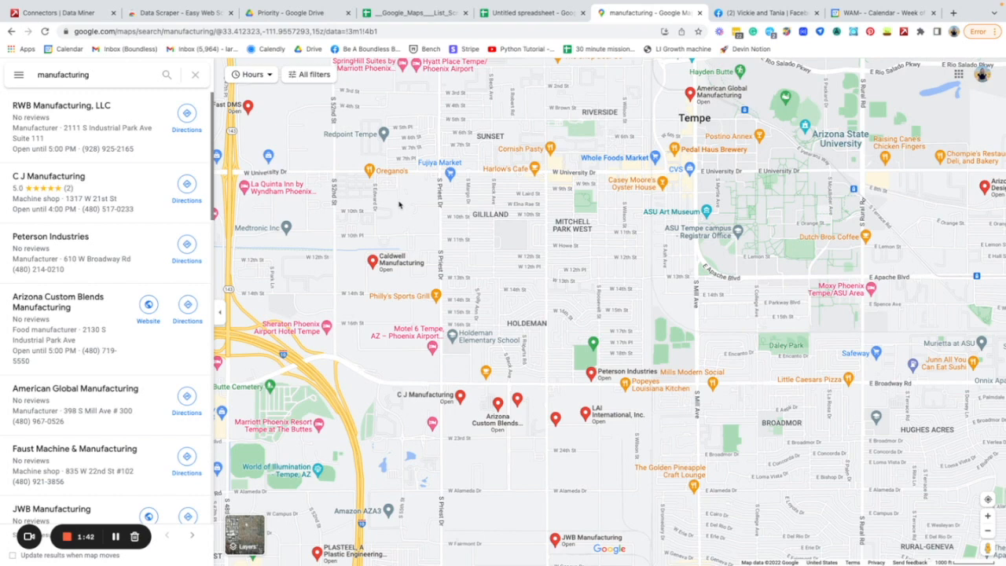
mouse_move(419, 223)
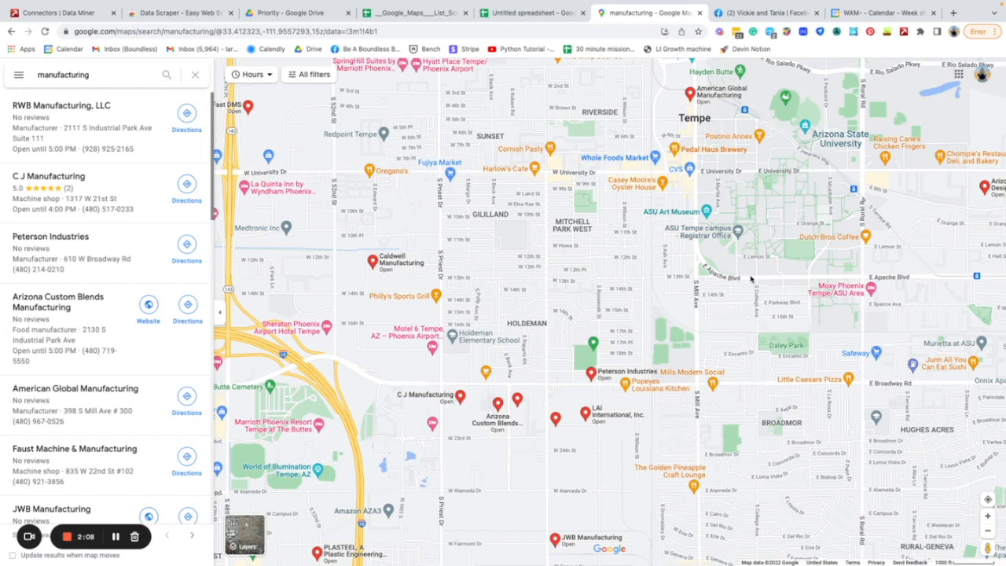
mouse_move(764, 290)
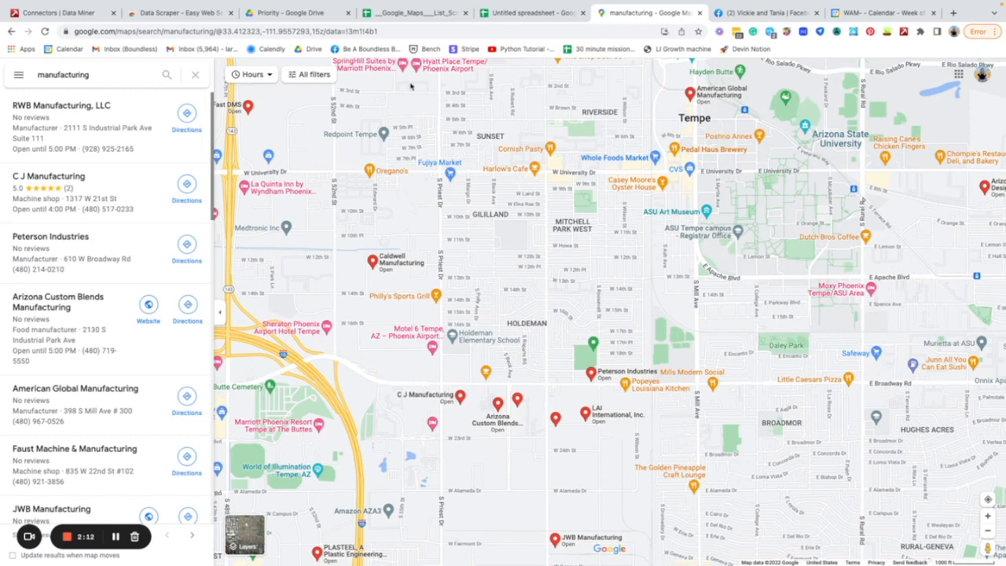
From the Data Miner footer, reach the 'How Data Miner Works' page and its FAQ on privacy, recipes and scraping legality
left_click(66, 12)
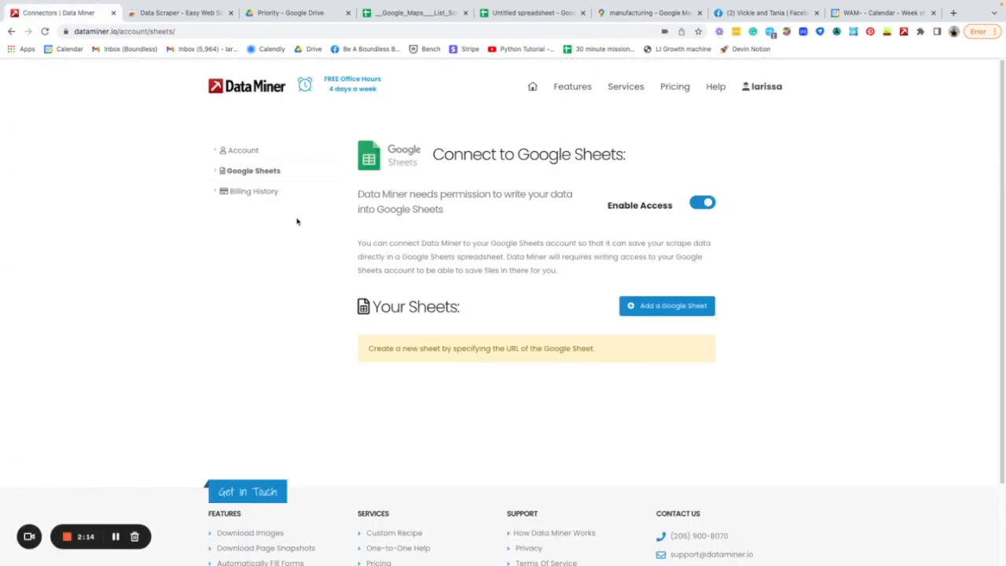
scroll("down", 3)
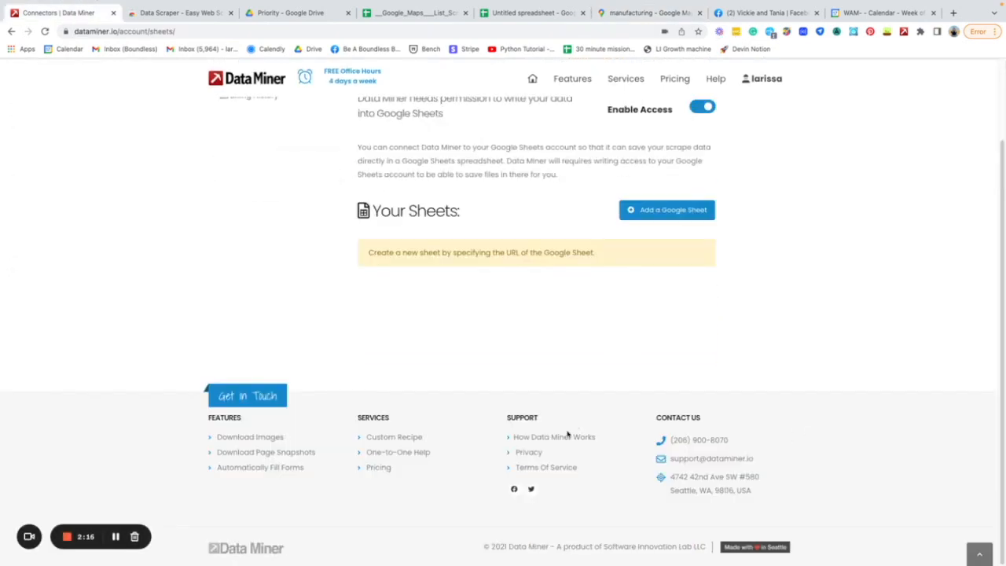
left_click(553, 437)
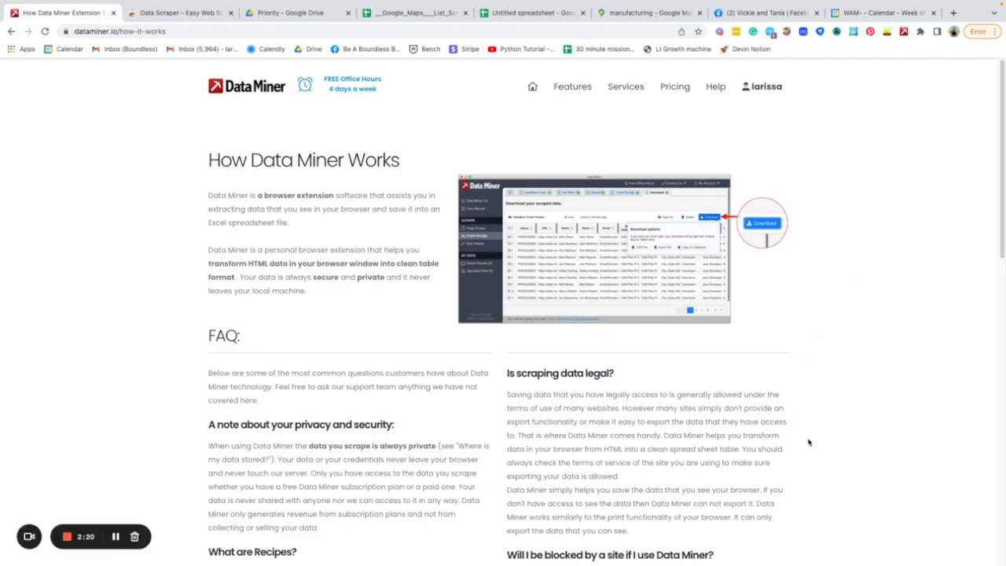
scroll("down", 3)
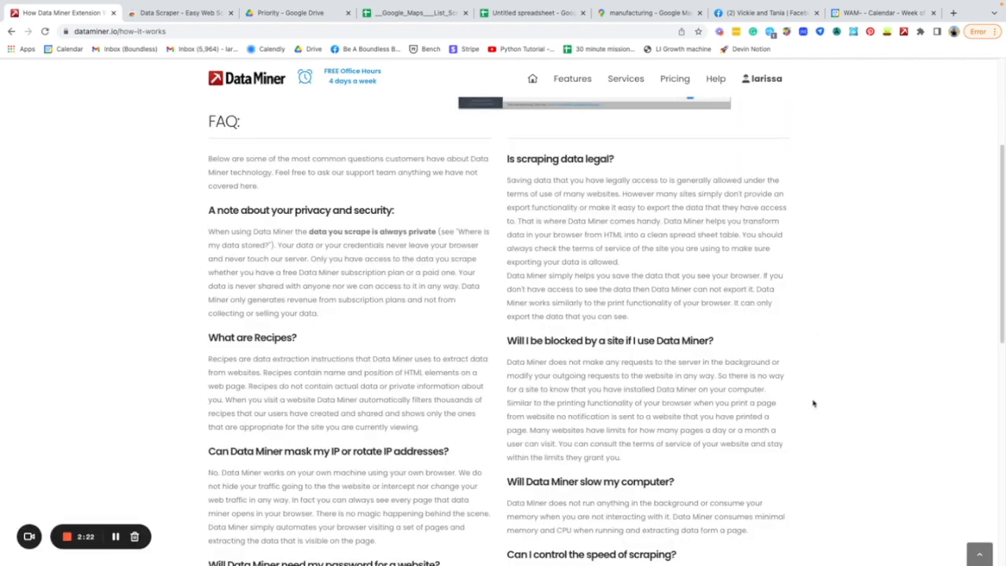
scroll("down", 3)
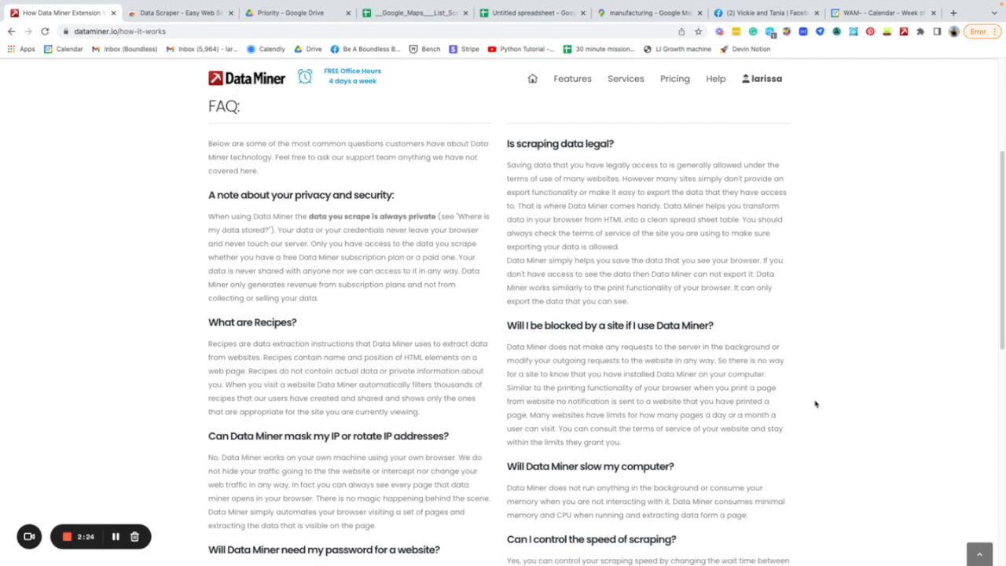
scroll("down", 3)
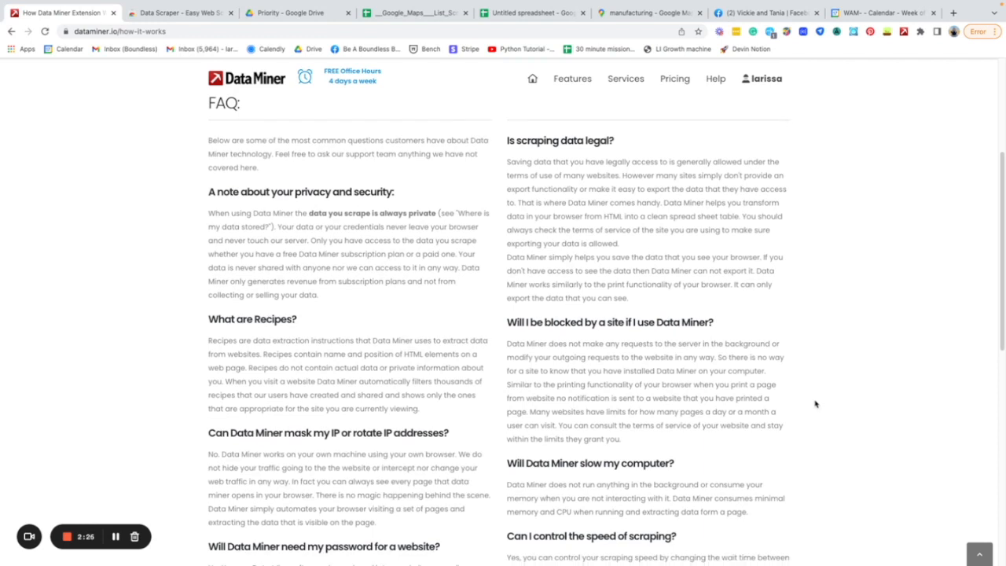
mouse_move(890, 411)
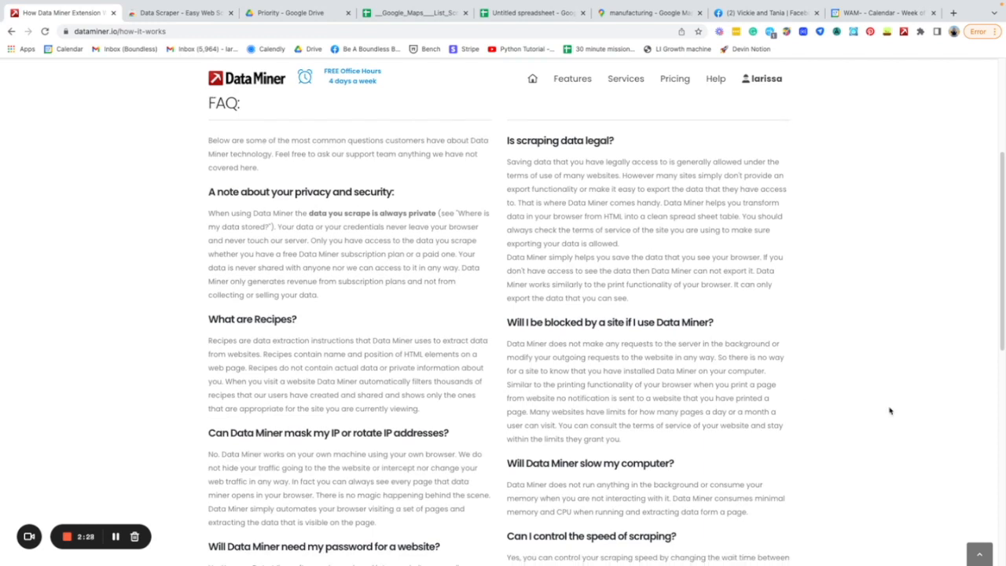
mouse_move(858, 367)
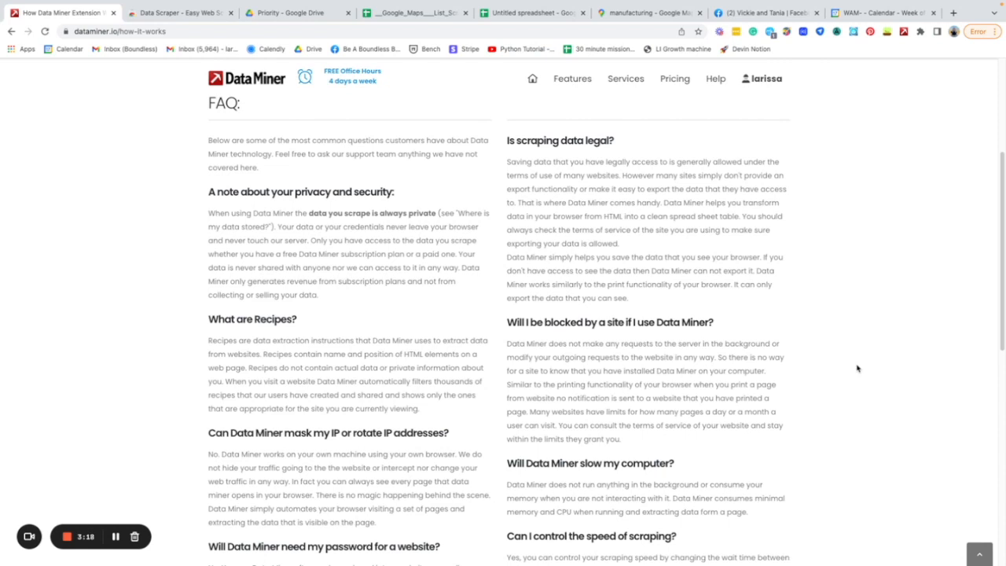
mouse_move(871, 421)
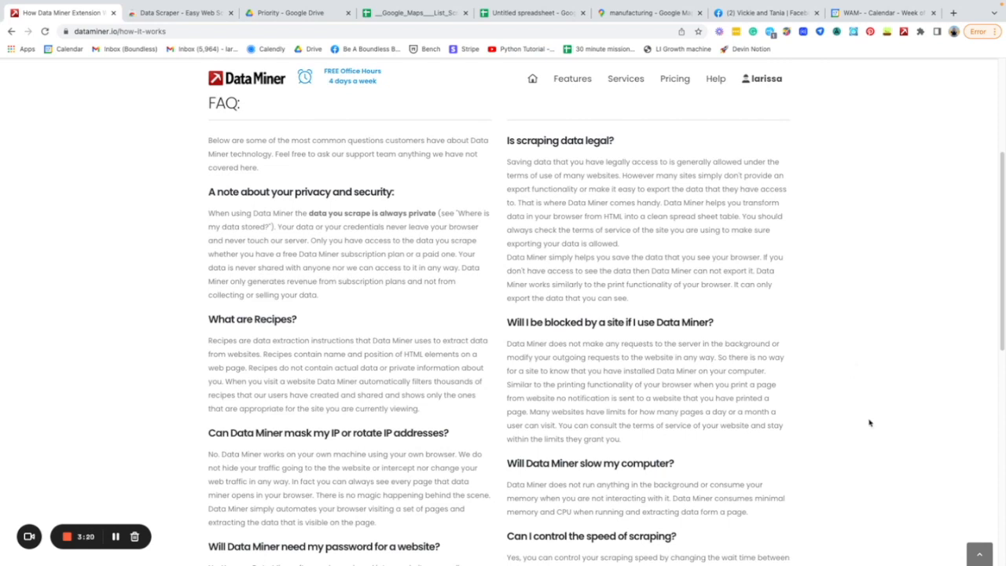
mouse_move(884, 424)
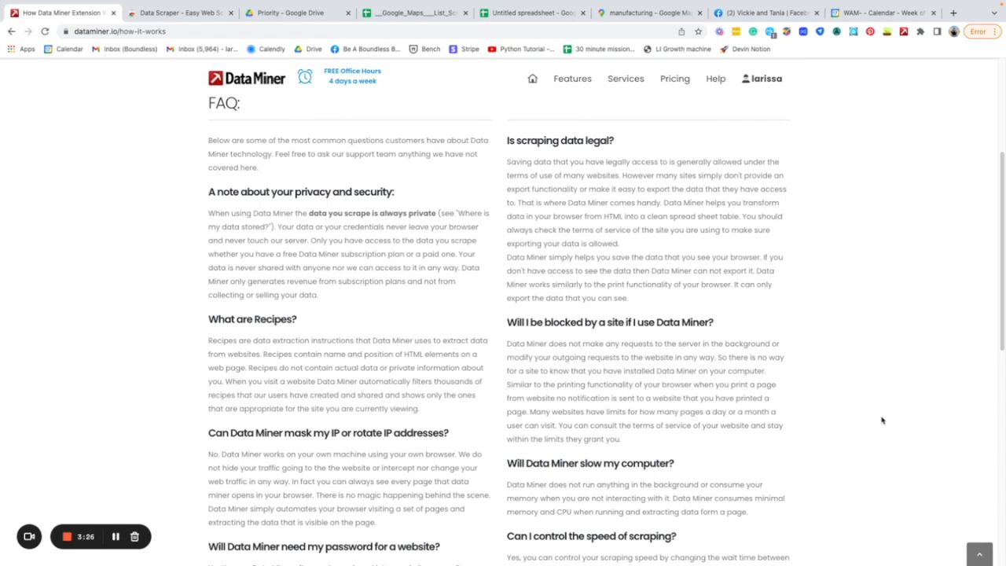
mouse_move(880, 415)
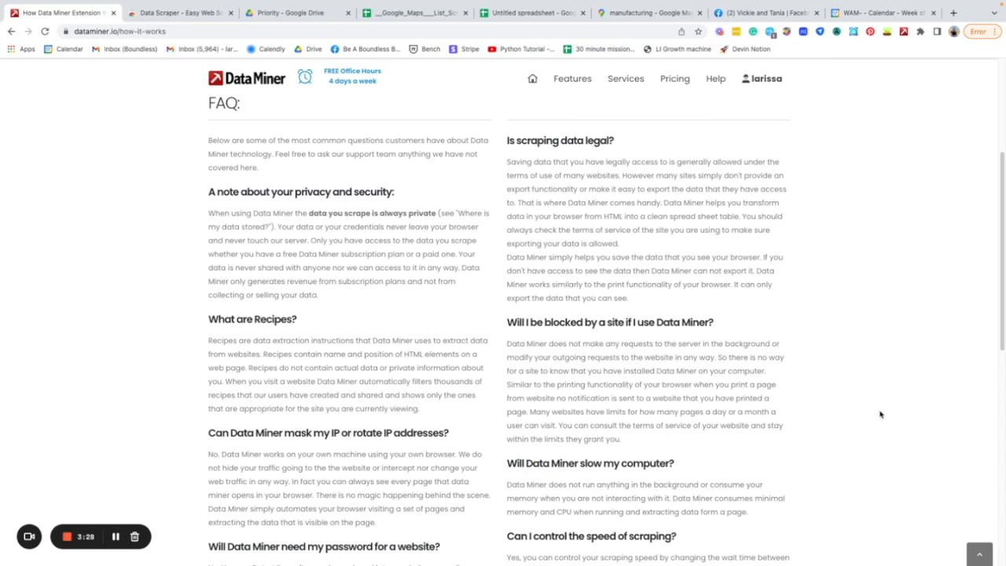
mouse_move(877, 408)
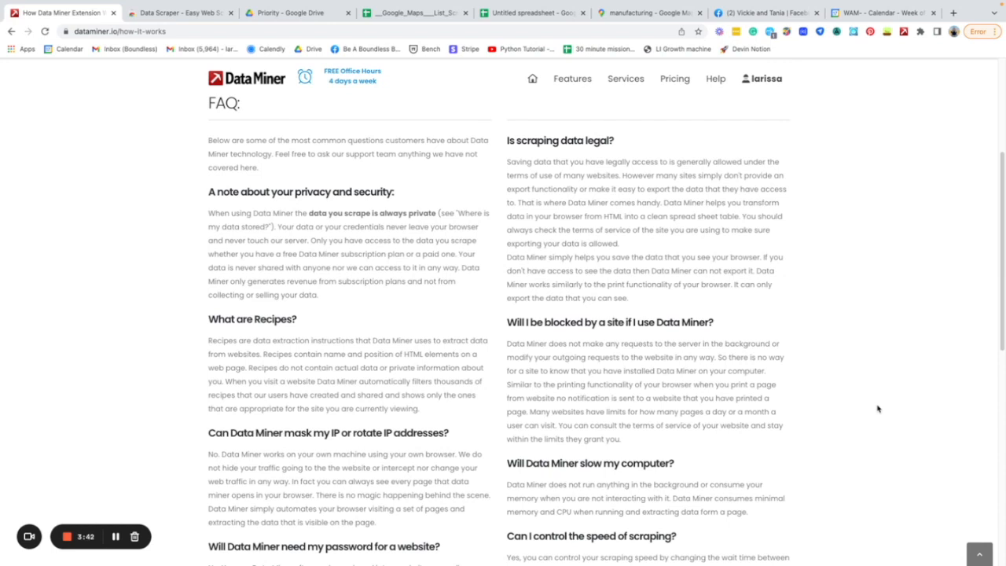
mouse_move(821, 371)
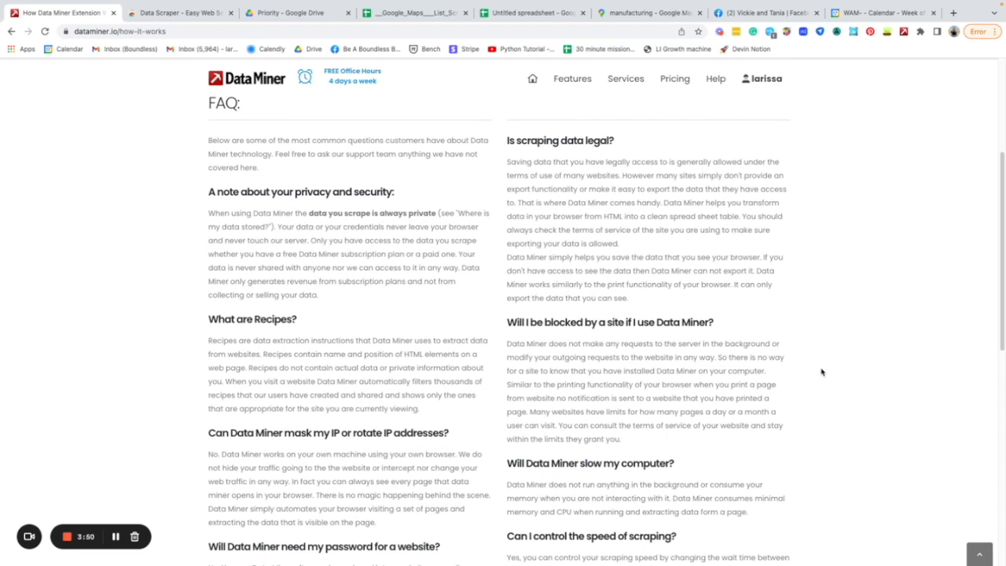
mouse_move(922, 228)
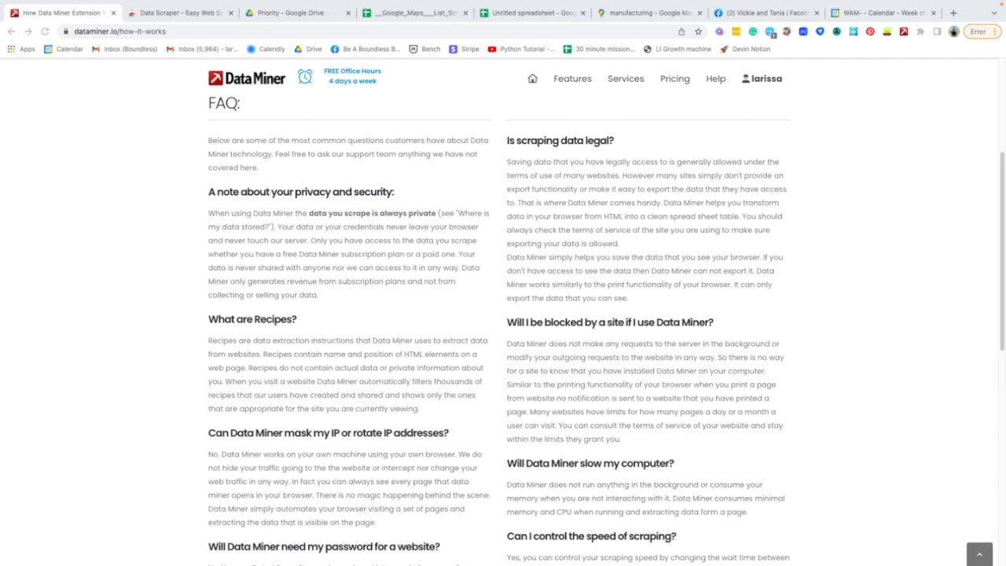
mouse_move(805, 229)
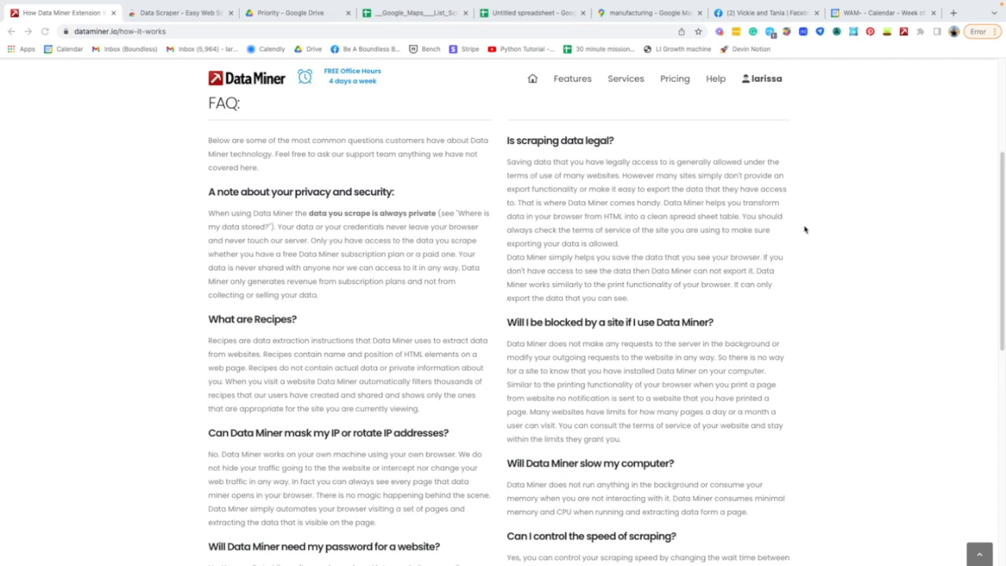
mouse_move(595, 262)
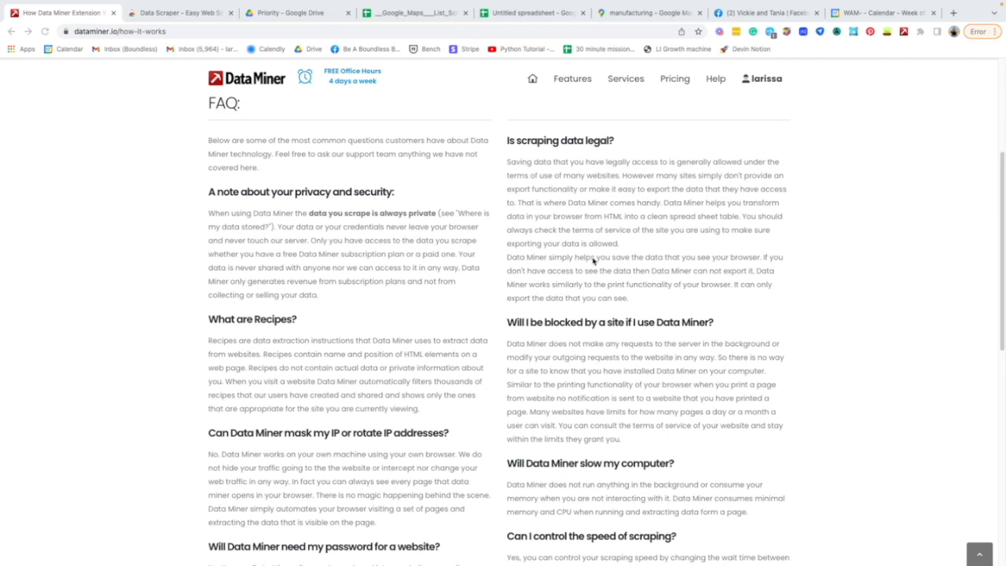
mouse_move(597, 267)
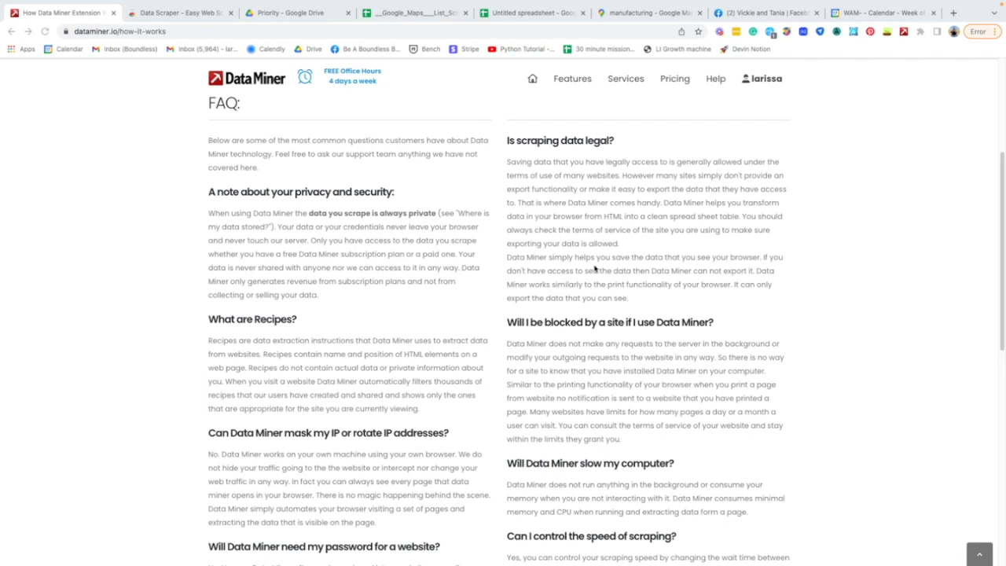
mouse_move(755, 335)
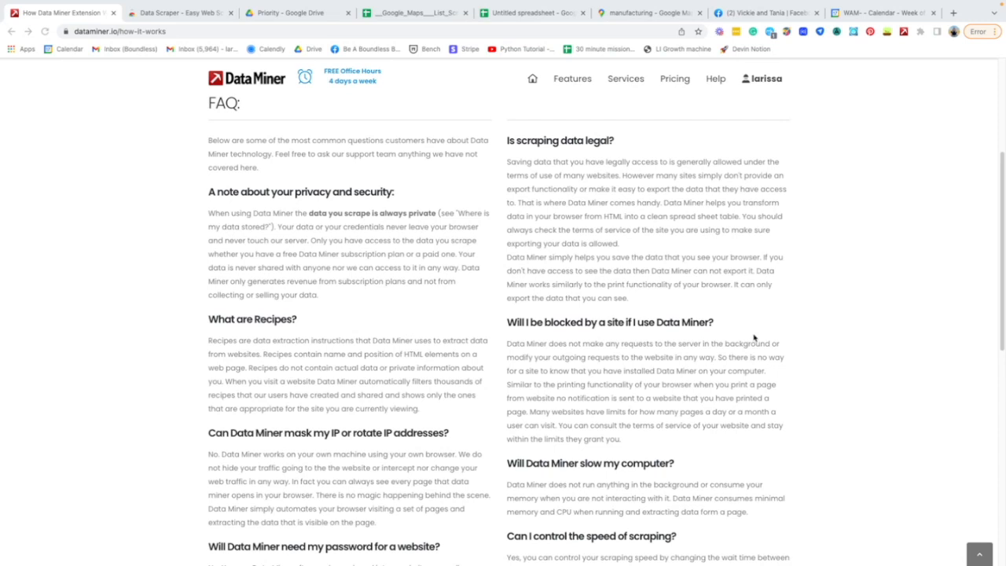
mouse_move(647, 217)
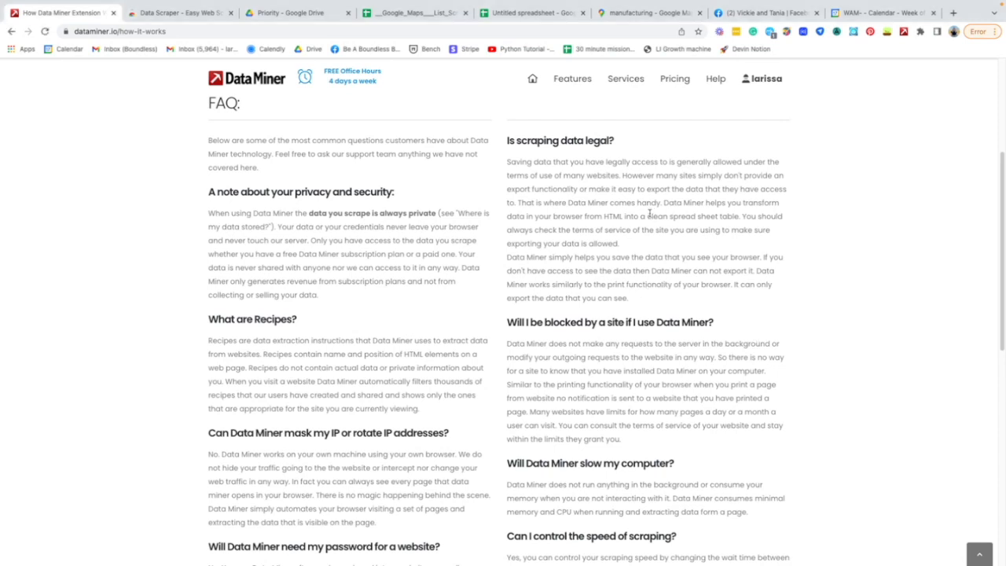
mouse_move(660, 204)
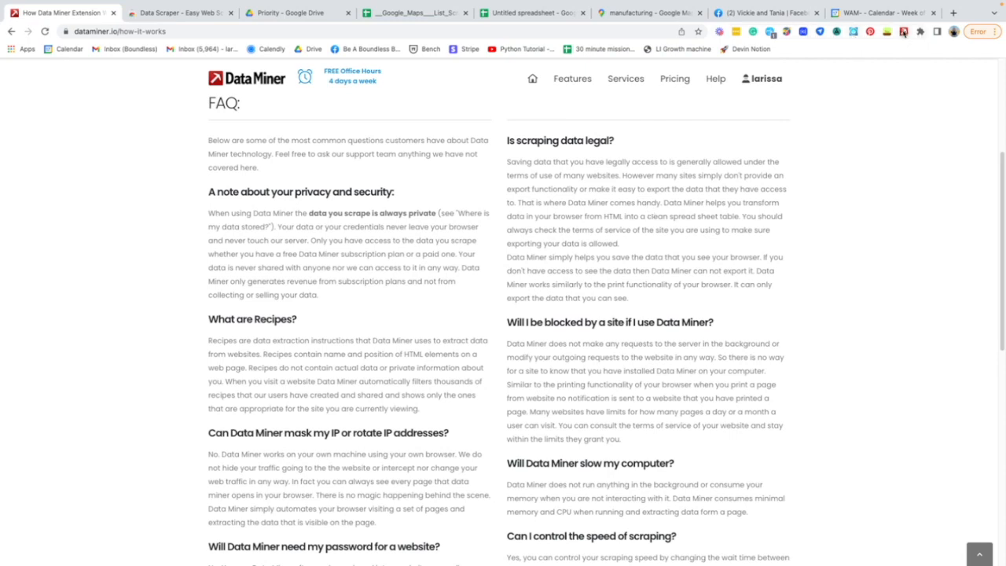
mouse_move(908, 47)
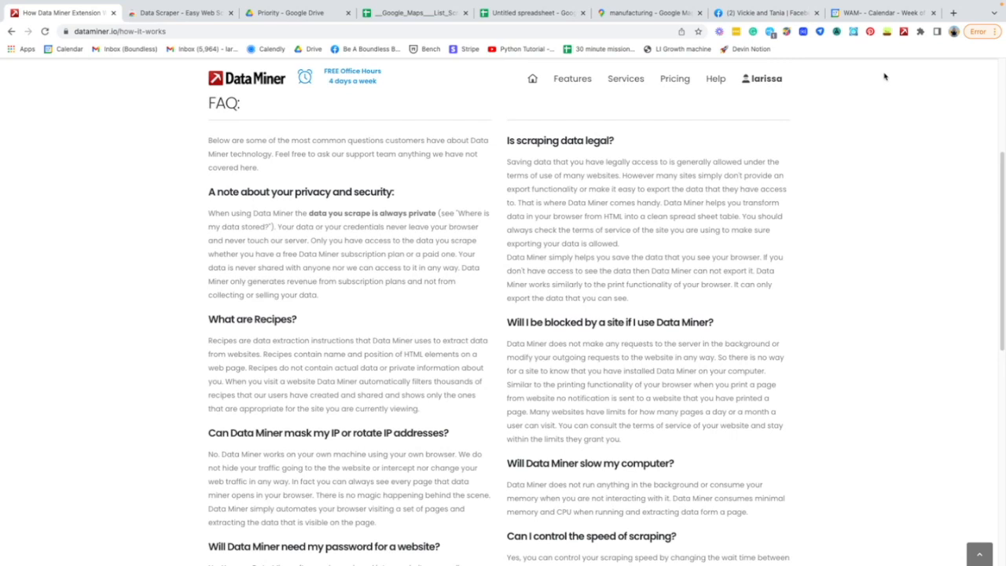
mouse_move(842, 85)
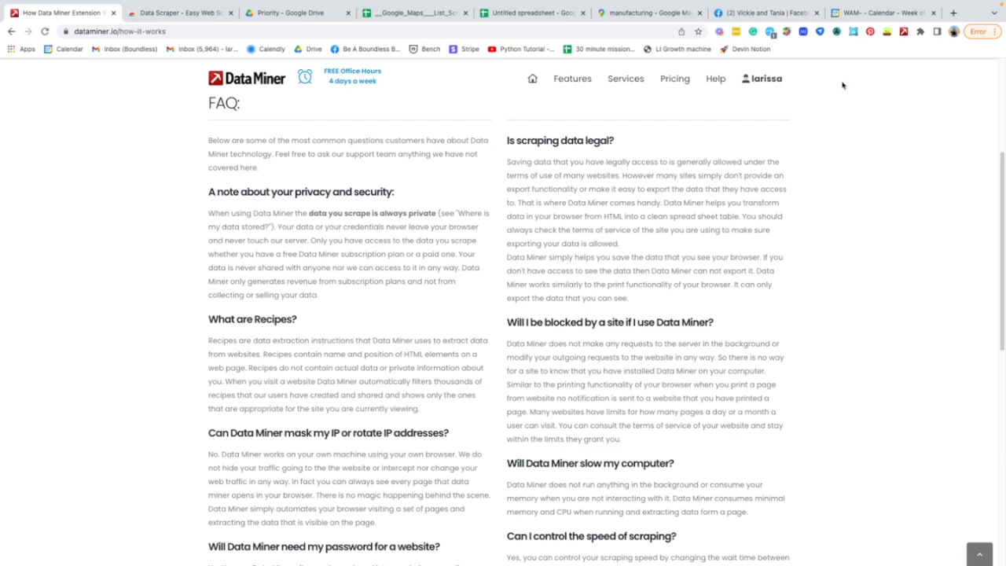
mouse_move(846, 265)
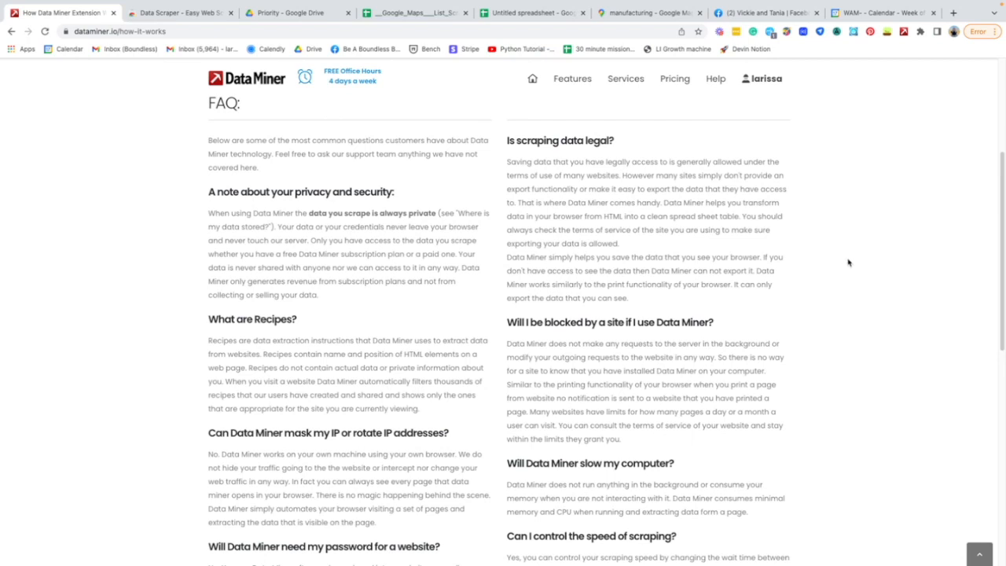
mouse_move(844, 258)
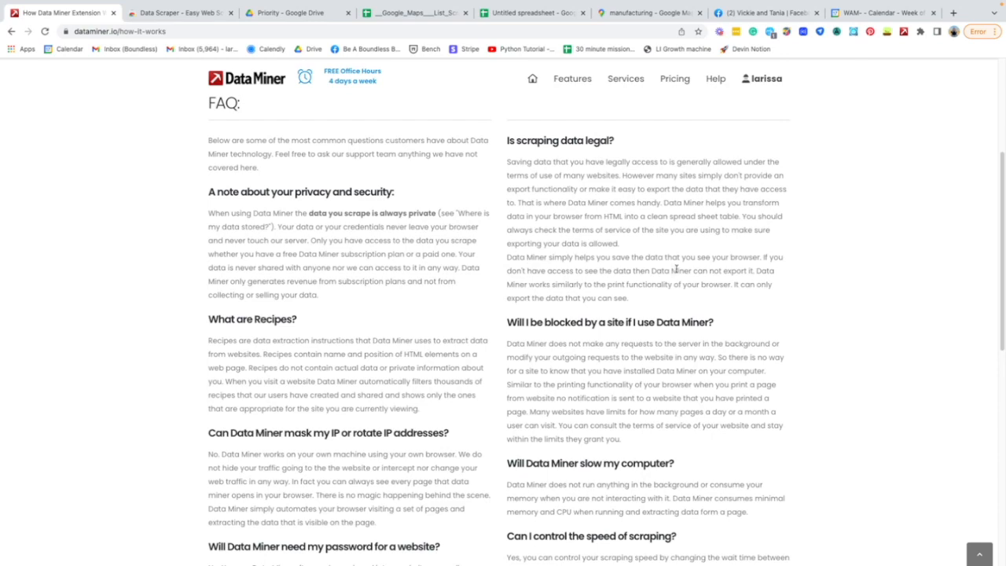
mouse_move(709, 176)
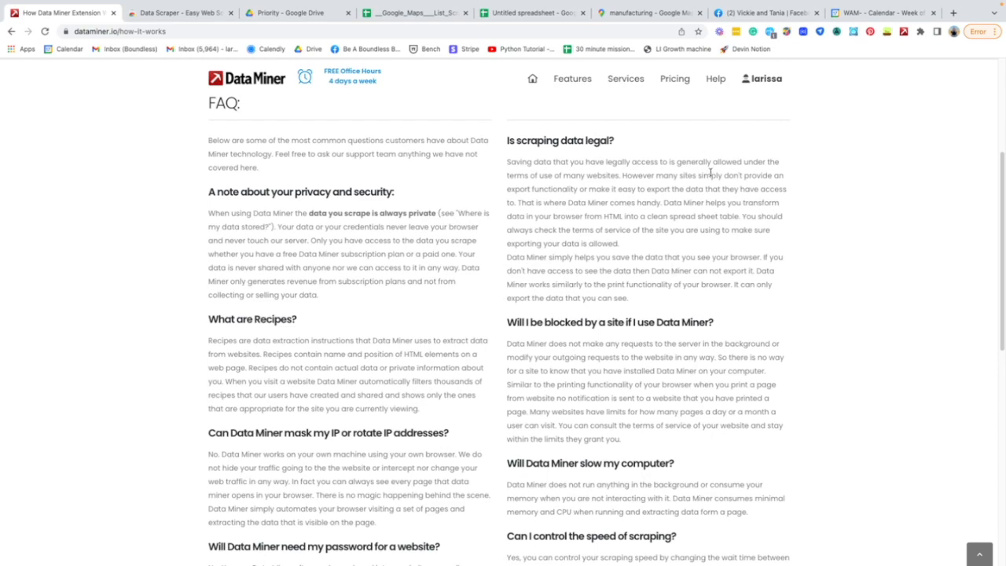
Run the Invite Everyone script on the police officers post's reactions, scanning 50 and inviting 3, then stop it
left_click(763, 12)
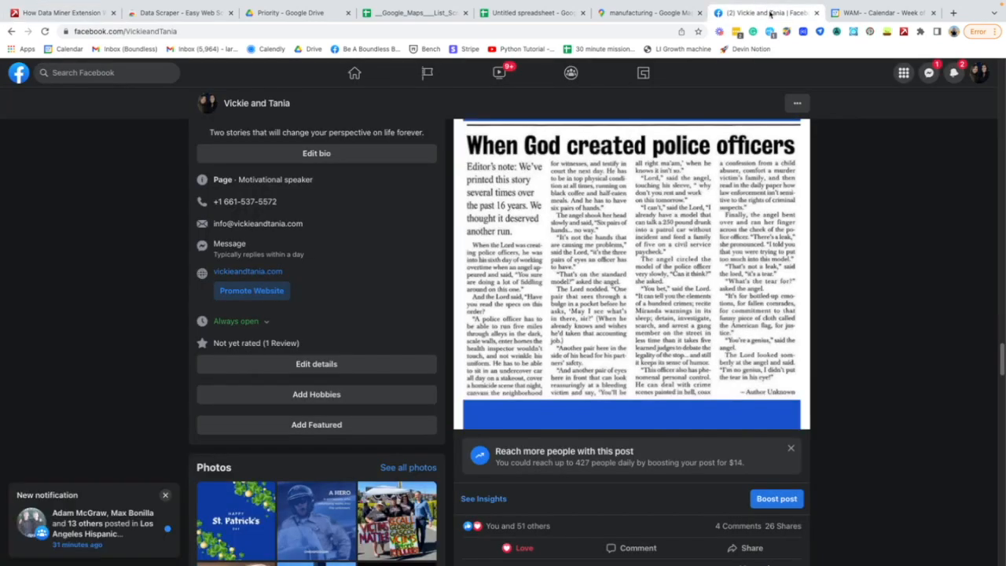
scroll("down", 3)
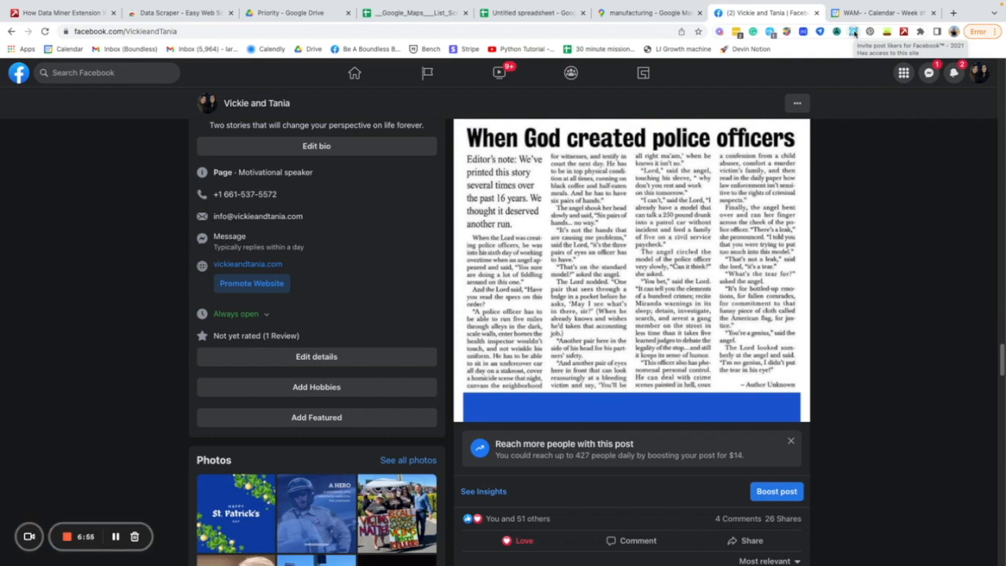
mouse_move(957, 283)
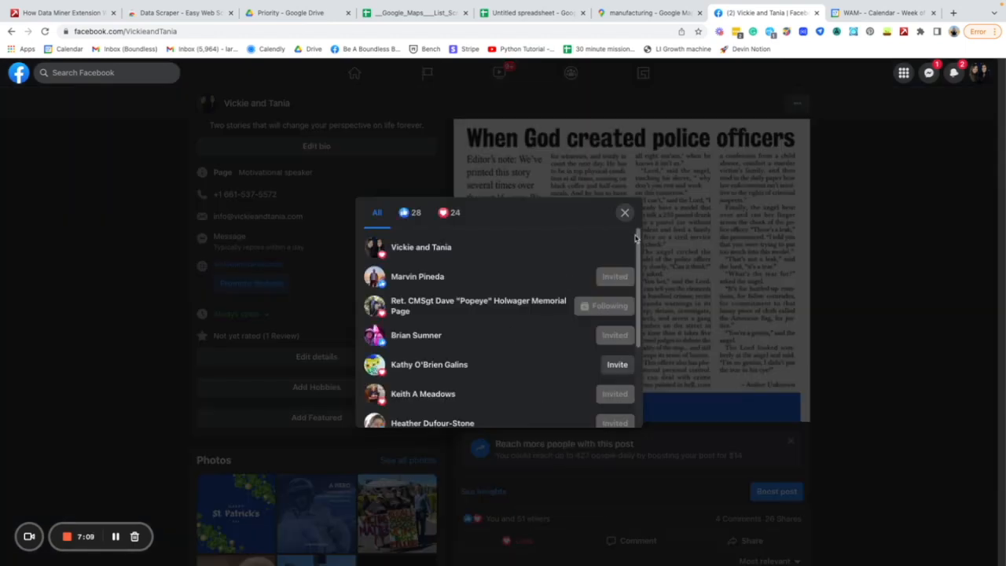
scroll("down", 3)
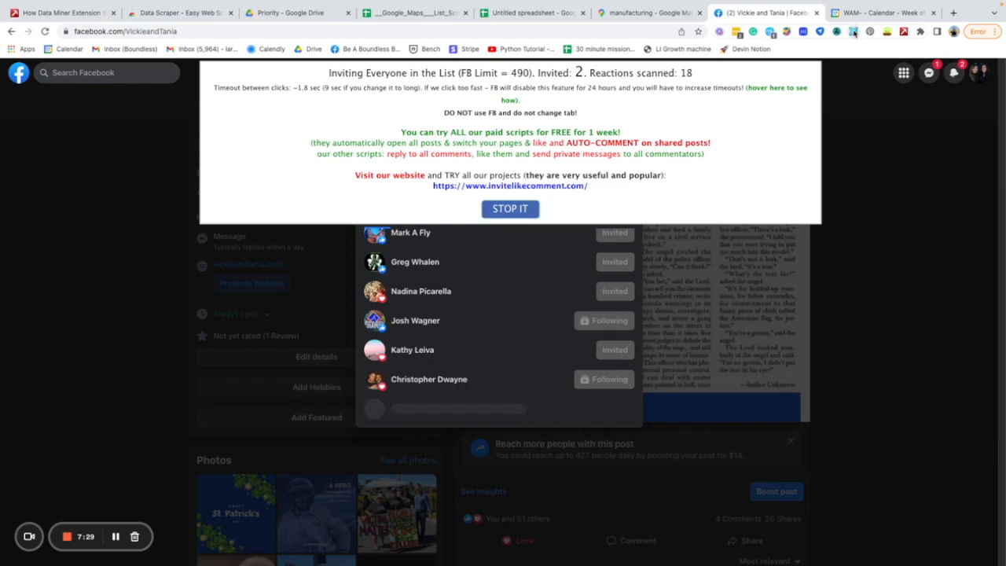
scroll("down", 3)
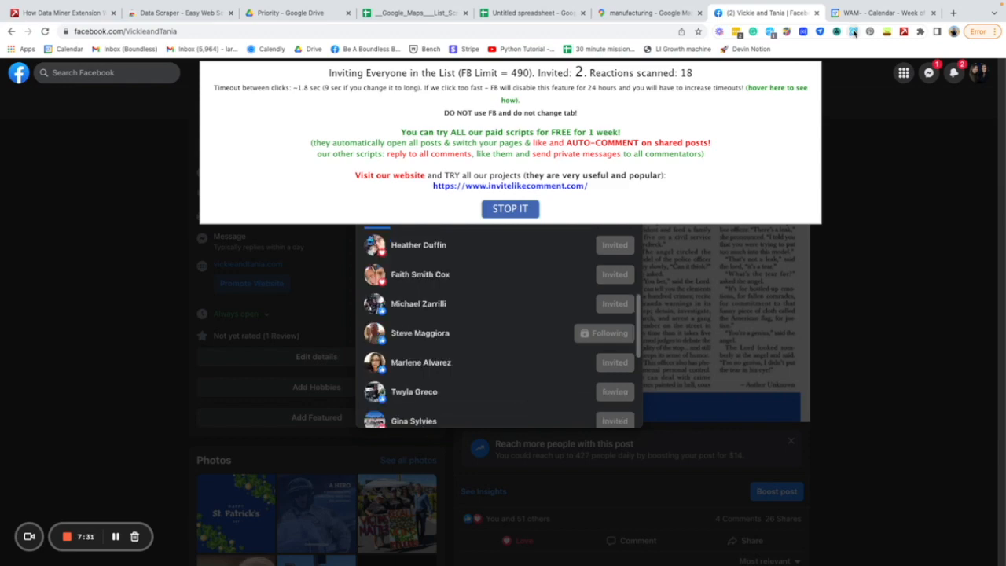
scroll("down", 3)
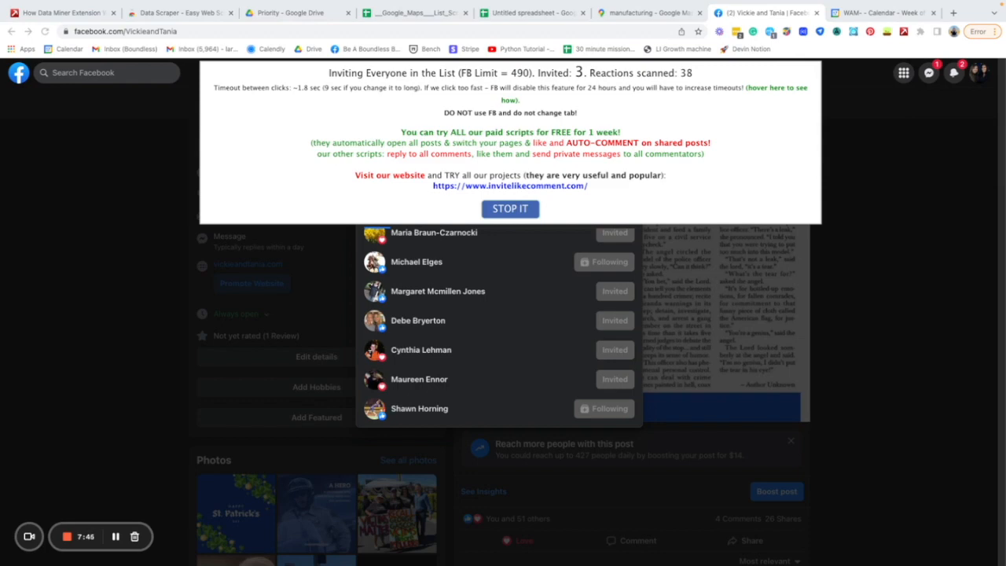
mouse_move(828, 241)
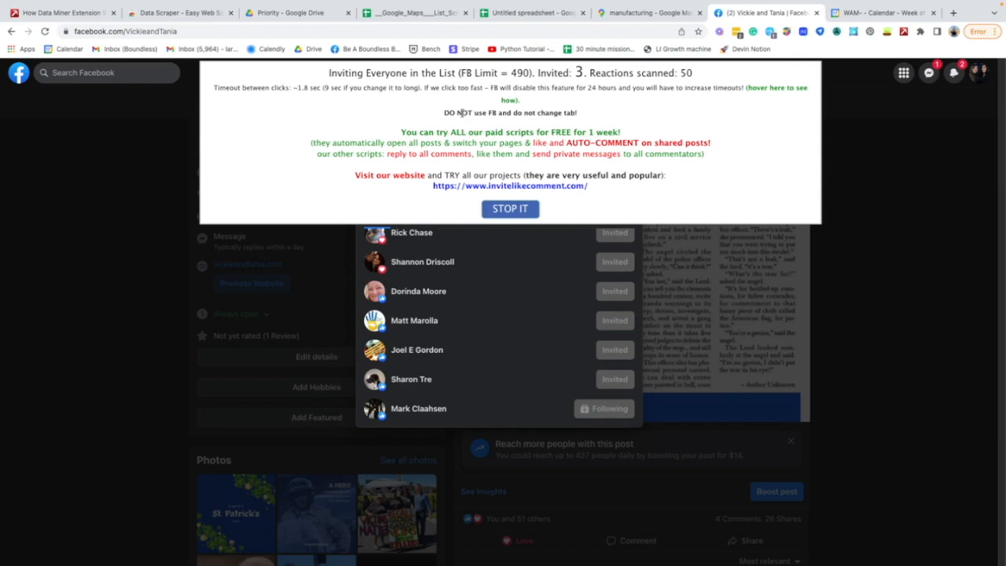
left_click(510, 209)
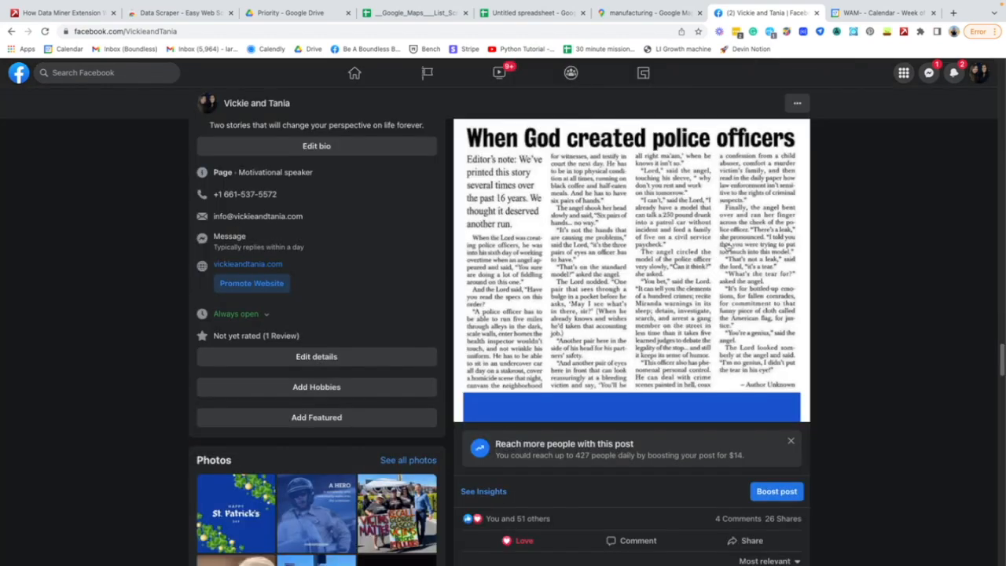
mouse_move(516, 519)
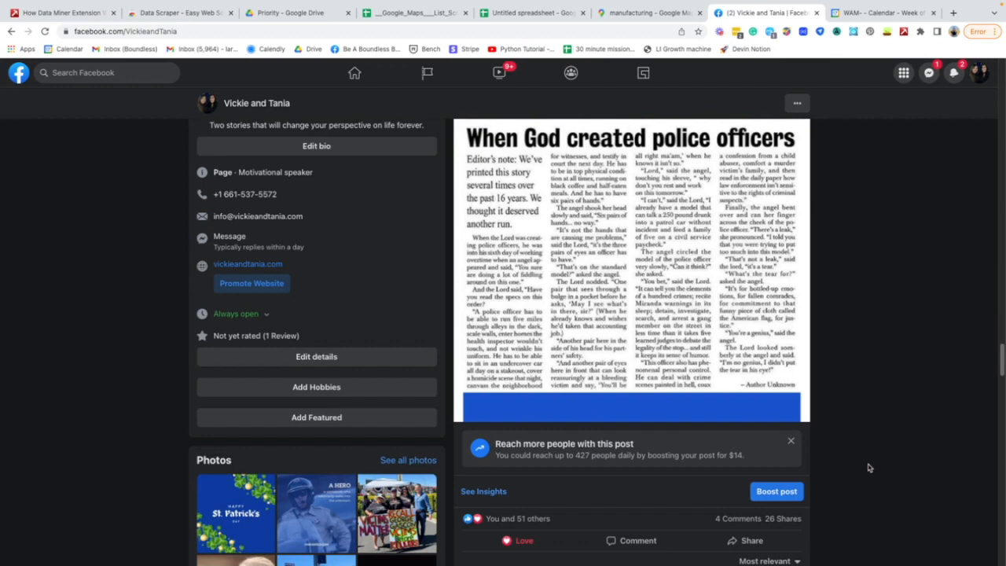
Run Invite Everyone on the deputy tribute post's 140+ reactions, leaving a Data Miner new-recipe panel beside the page
scroll("down", 3)
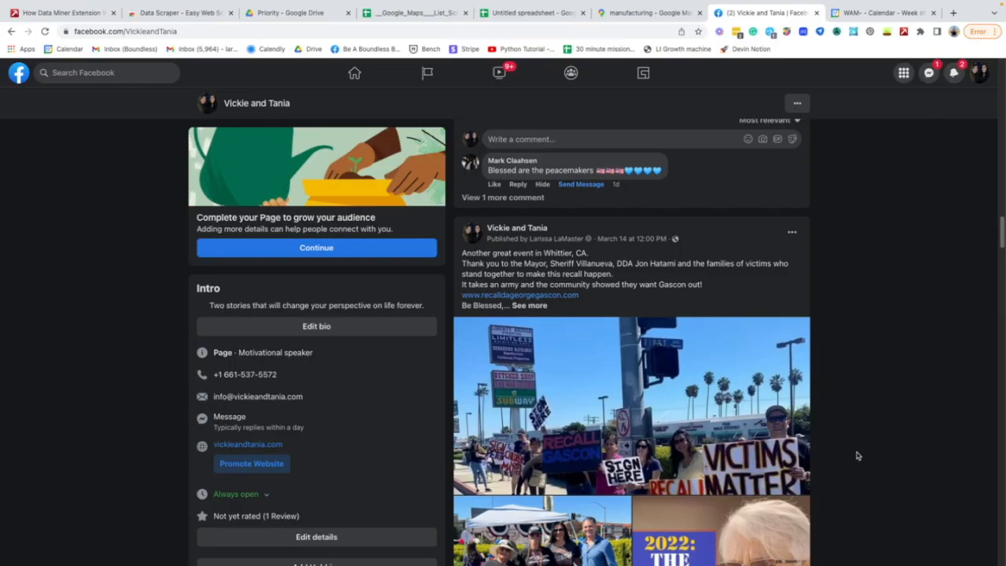
scroll("down", 3)
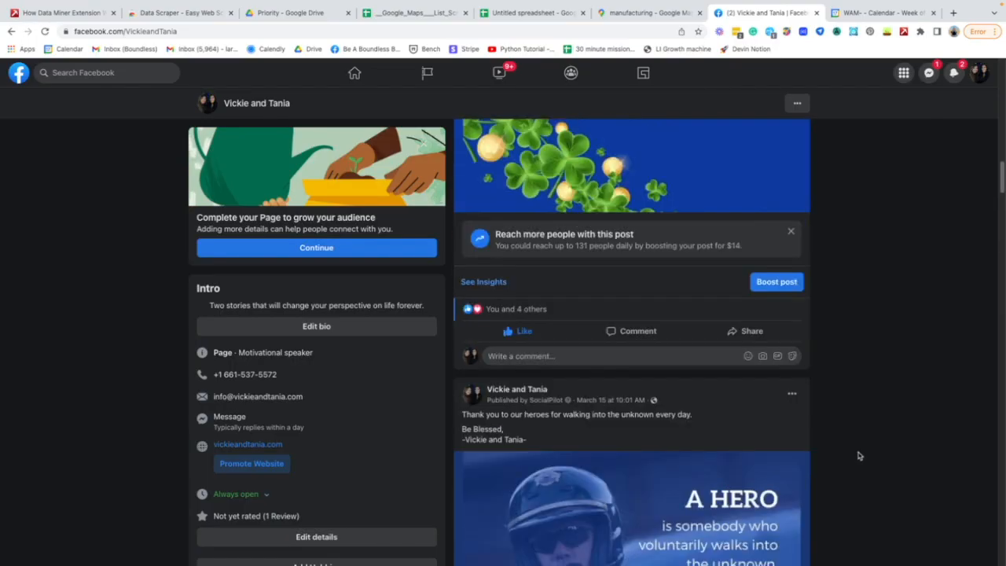
scroll("up", 3)
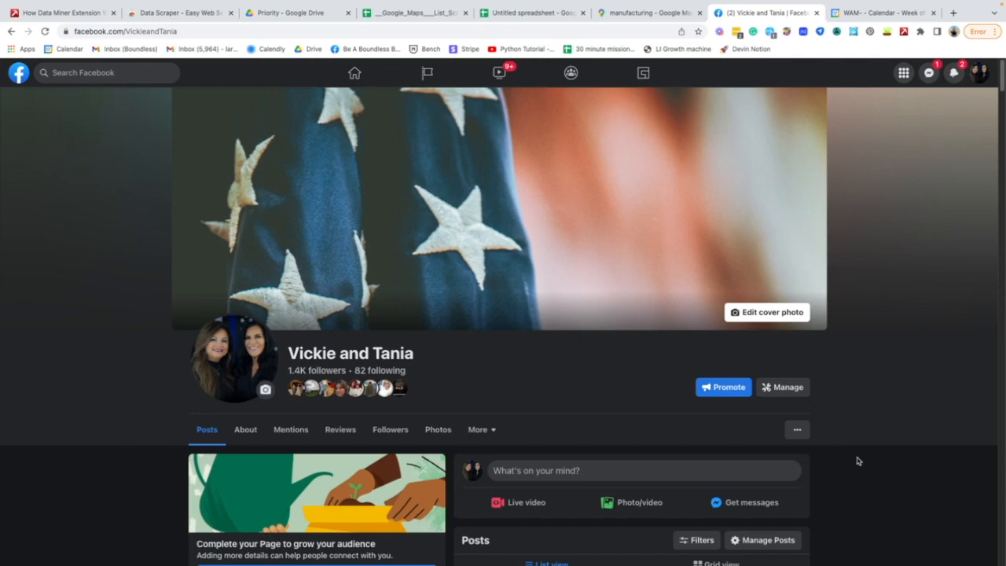
scroll("down", 3)
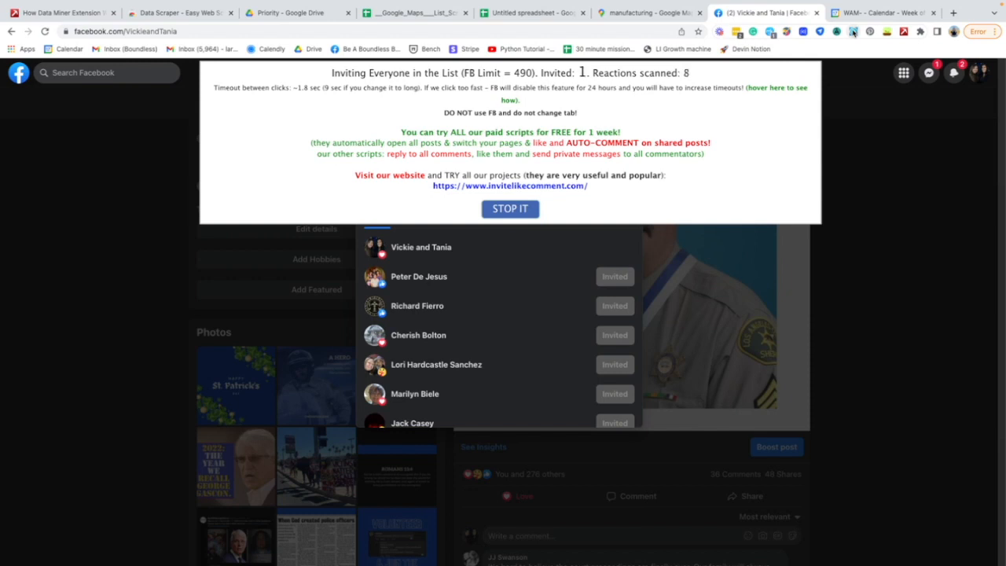
scroll("down", 3)
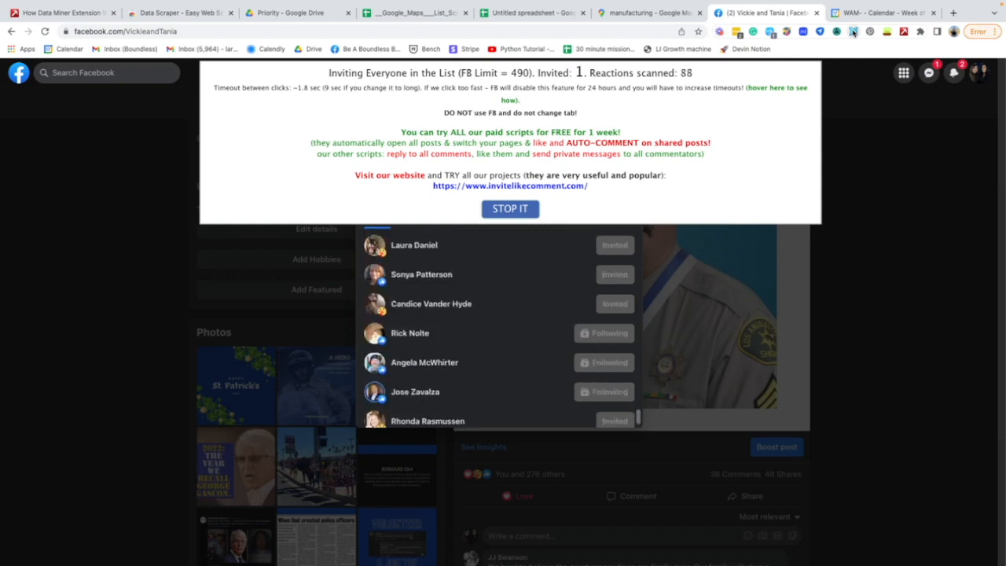
scroll("down", 3)
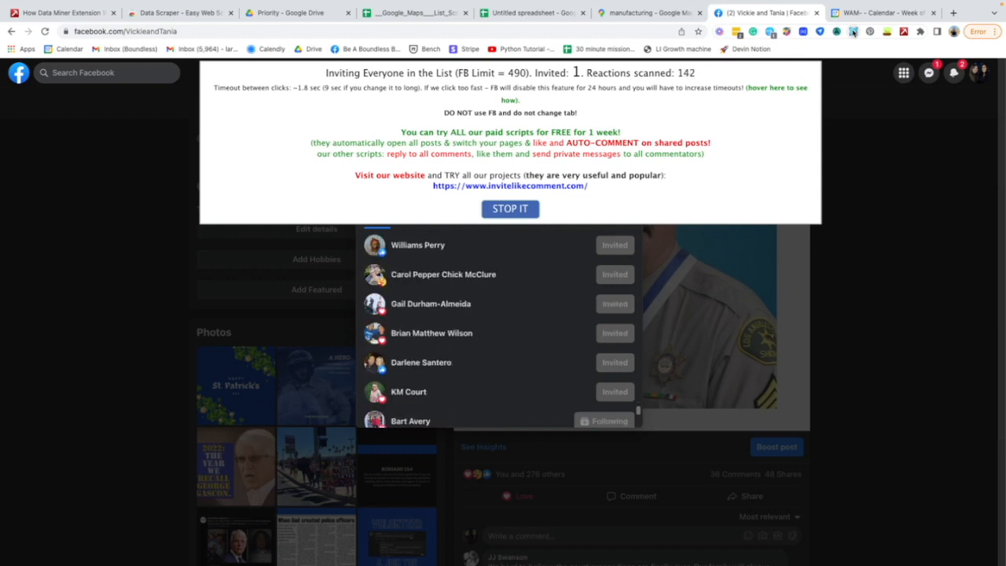
scroll("down", 3)
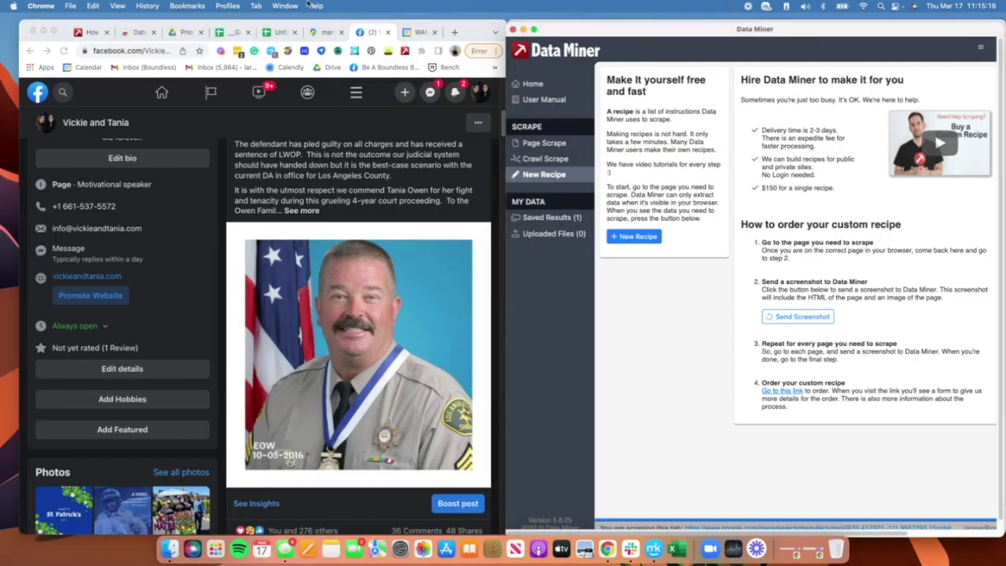
Search Google Maps around Tempe for 'brewery' to list nearby businesses
left_click(325, 31)
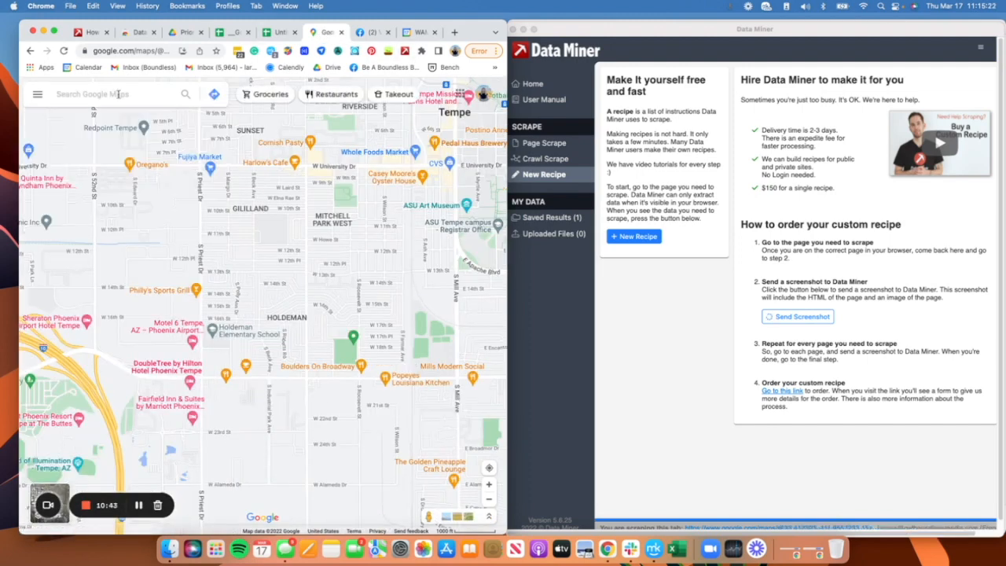
left_click(117, 94)
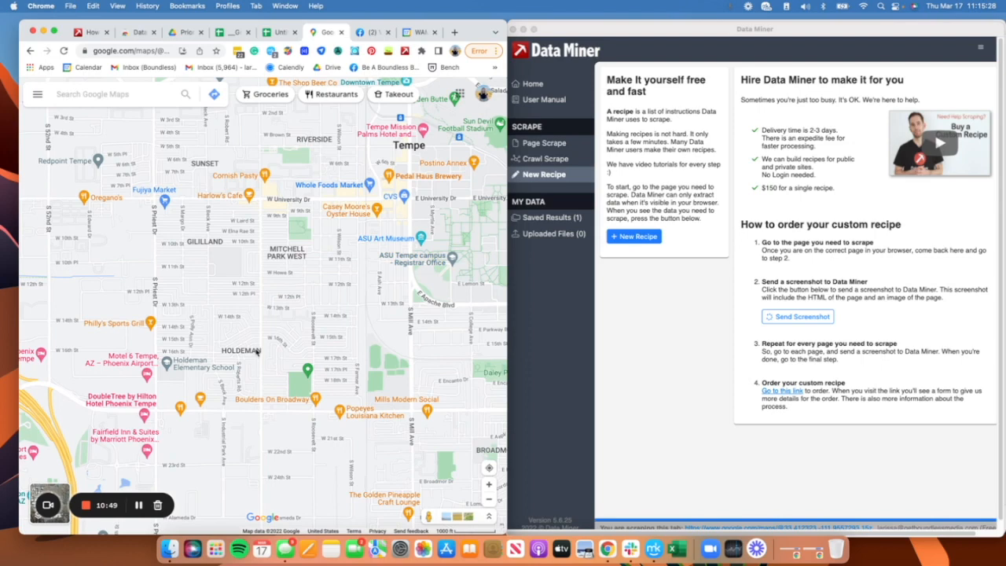
mouse_move(465, 318)
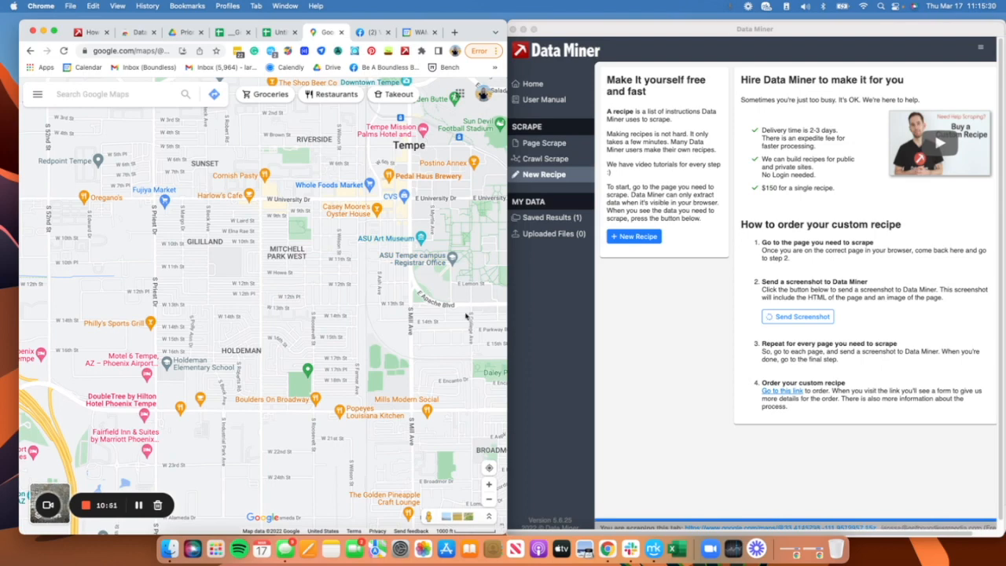
left_click(110, 95)
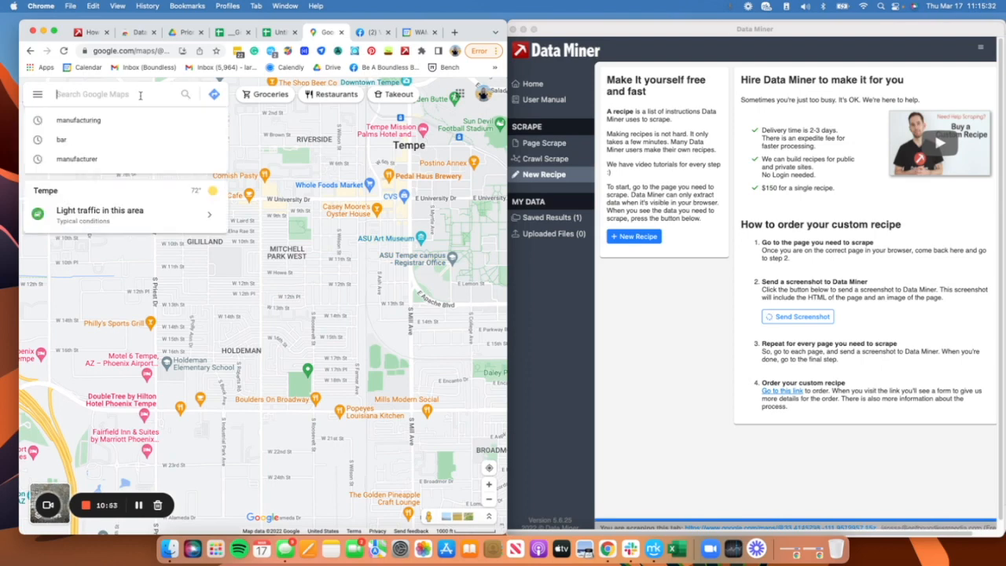
type("brewery")
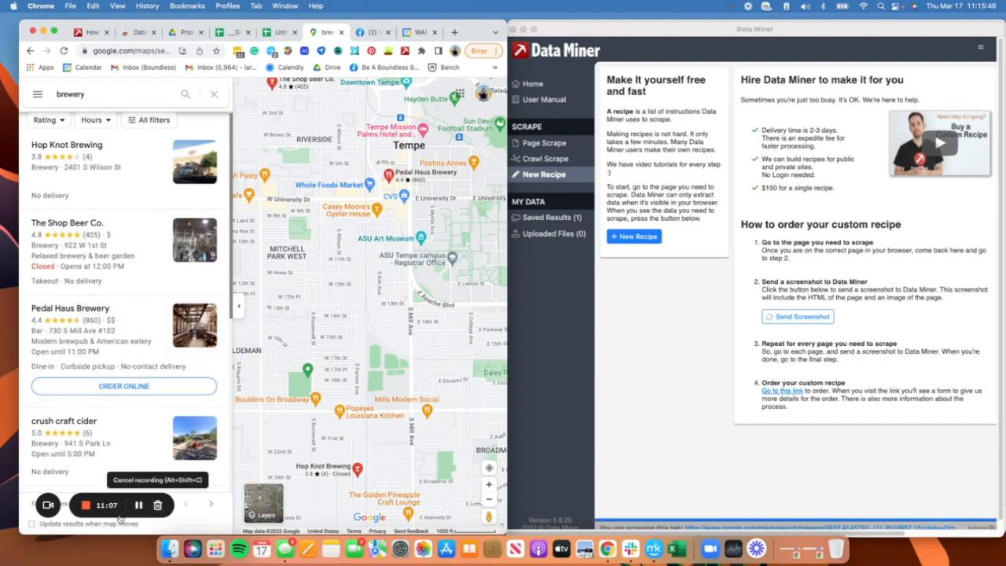
scroll("down", 3)
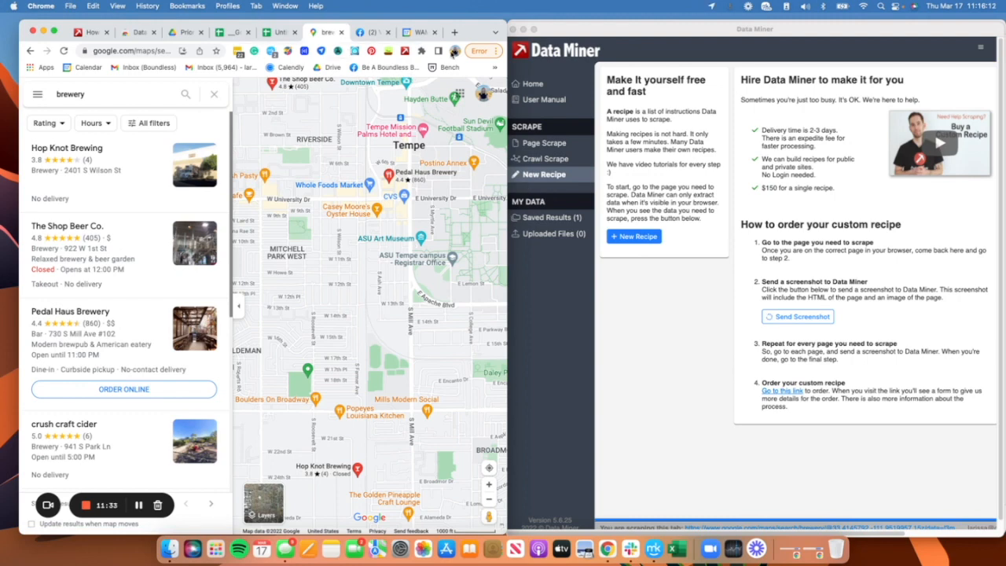
Apply the 'Google Maps - List Scrape 2021' public recipe, previewing 14 rows of business names
left_click(412, 50)
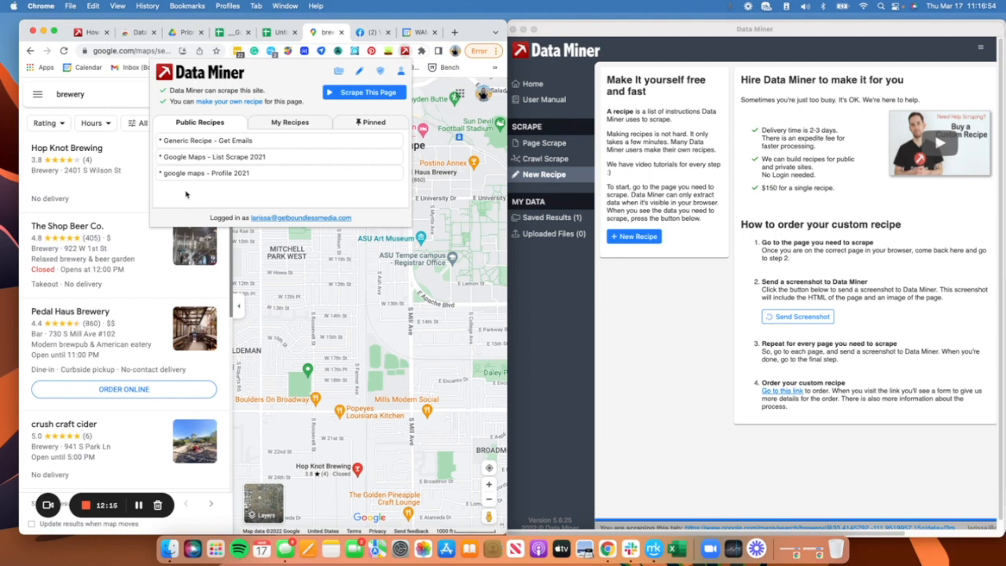
mouse_move(198, 185)
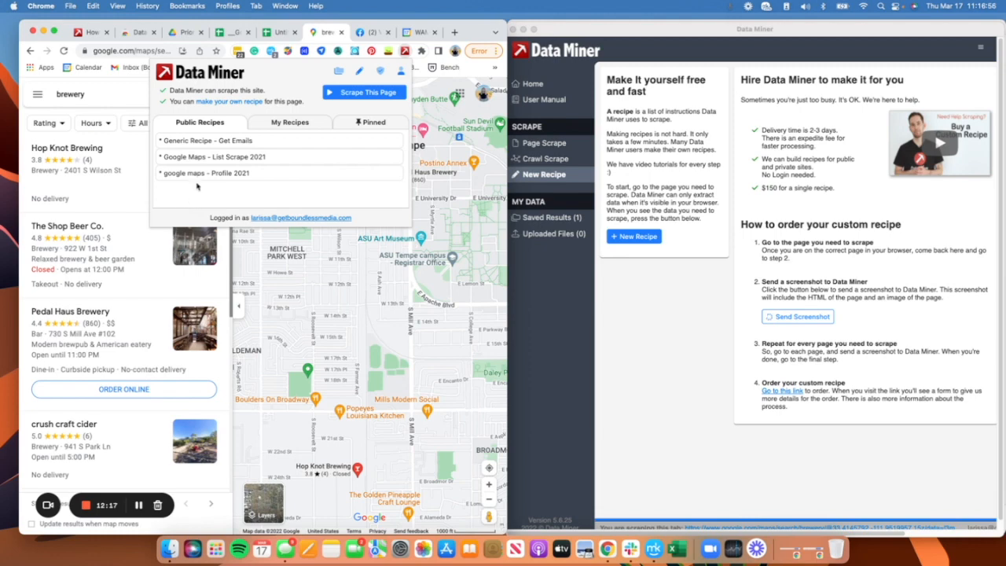
mouse_move(298, 186)
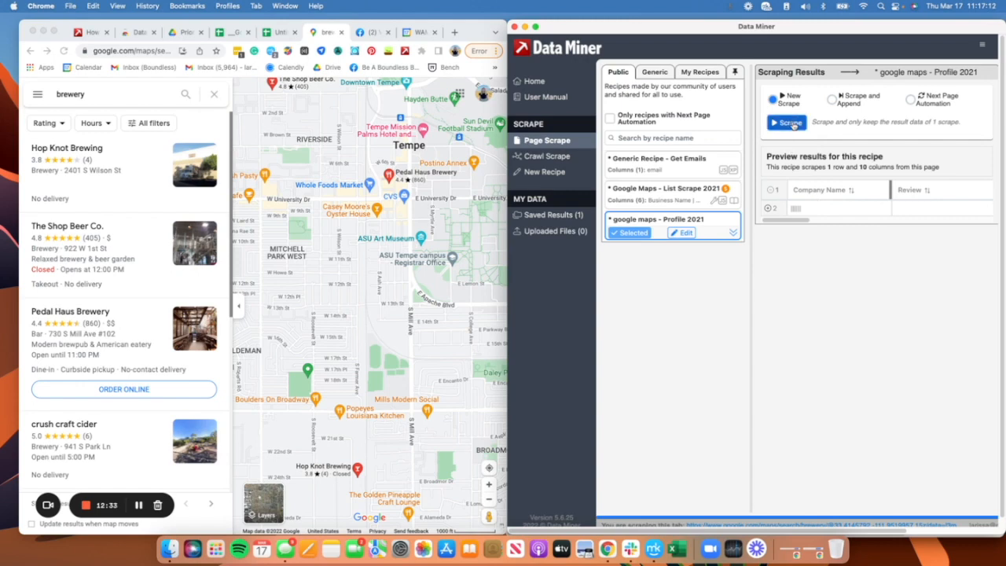
left_click(786, 122)
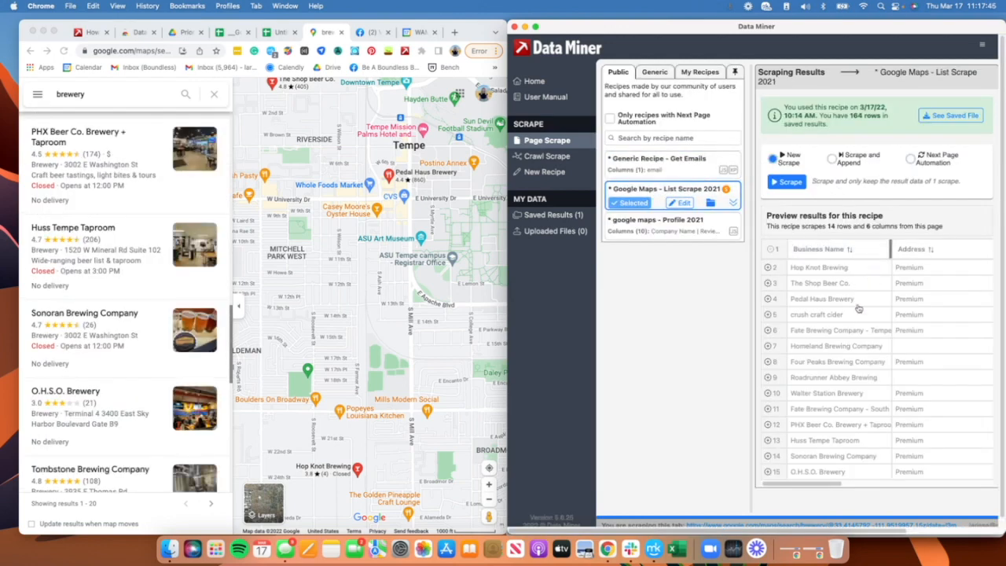
left_click(910, 158)
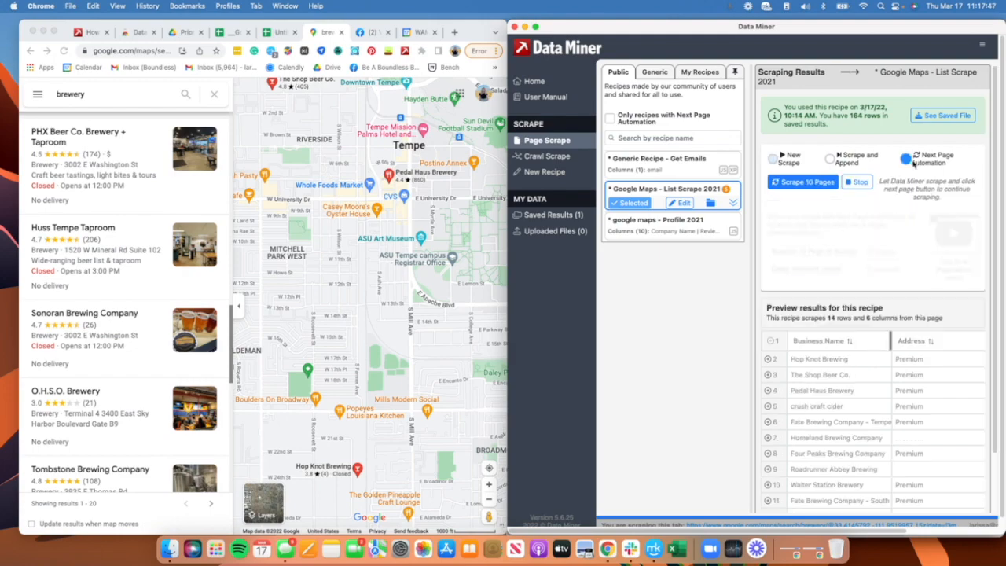
Scrape 10 pages with Next Page Automation until about 298 brewery rows are collected
left_click(902, 157)
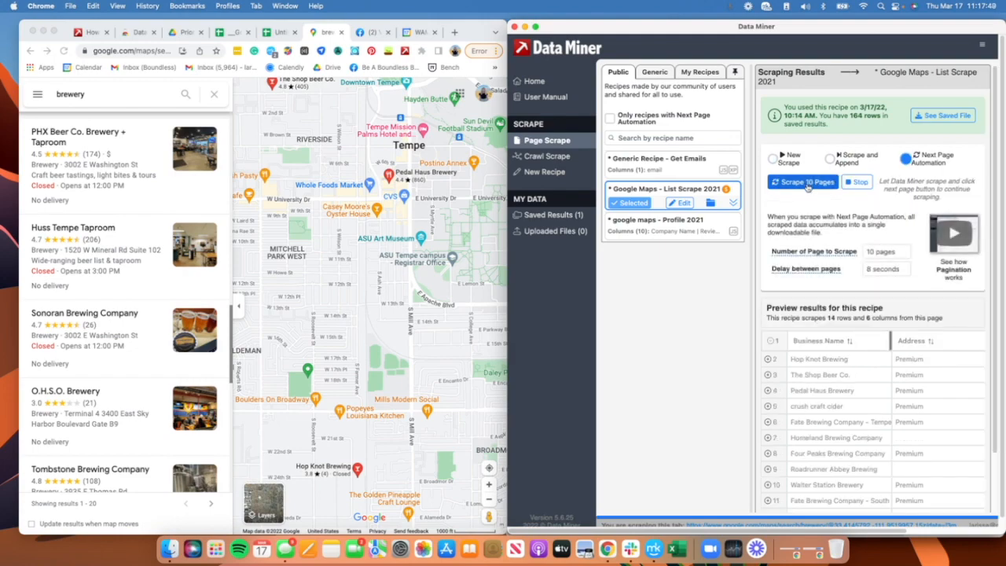
left_click(801, 182)
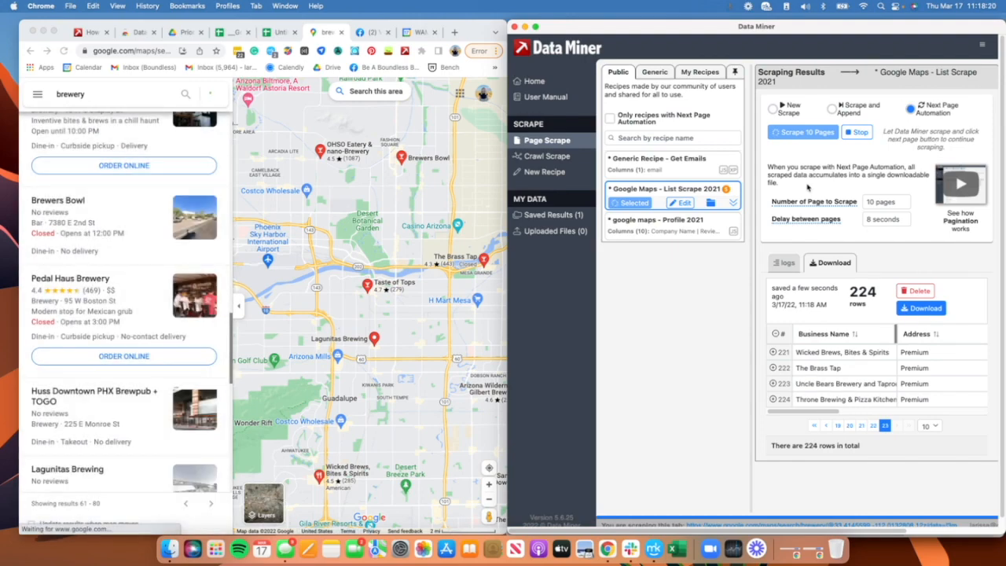
scroll("down", 3)
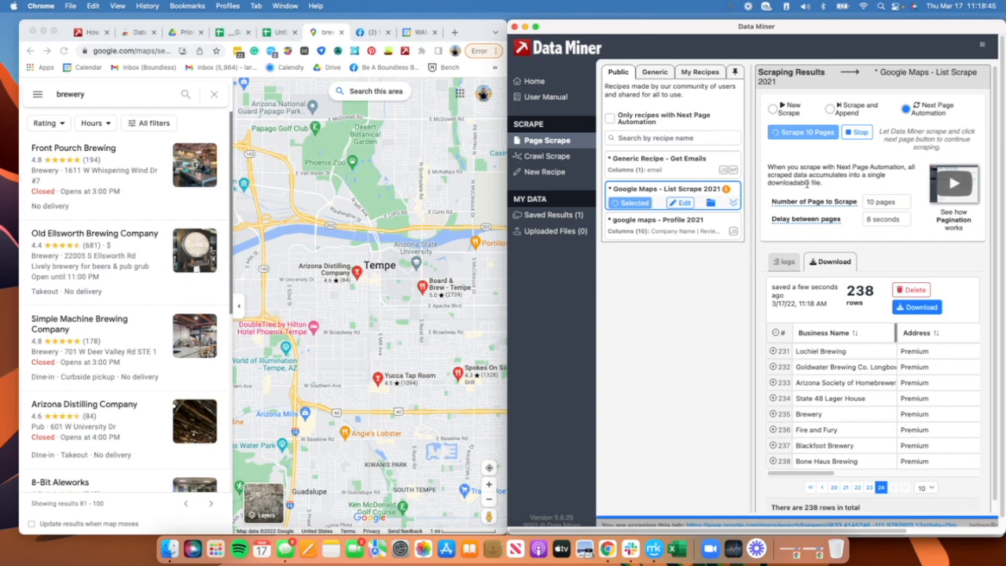
scroll("down", 3)
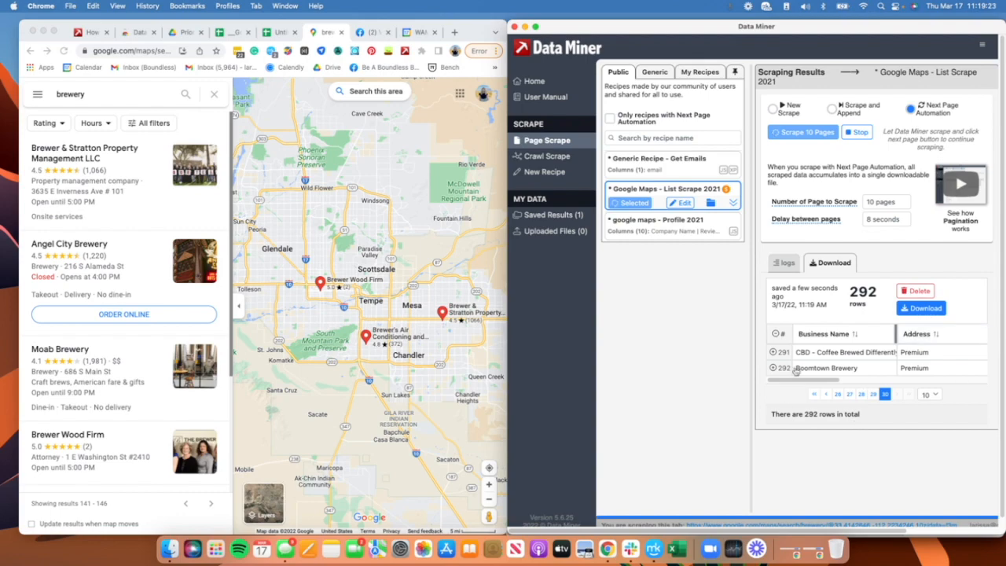
scroll("down", 3)
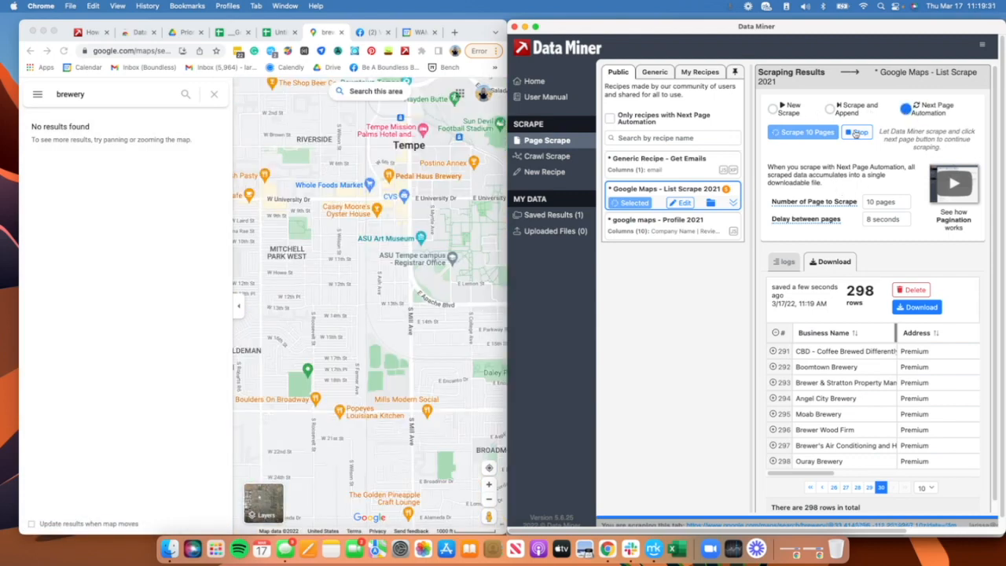
Stop the scrape and download the 298 rows, opening them as a Google Sheets spreadsheet
left_click(857, 132)
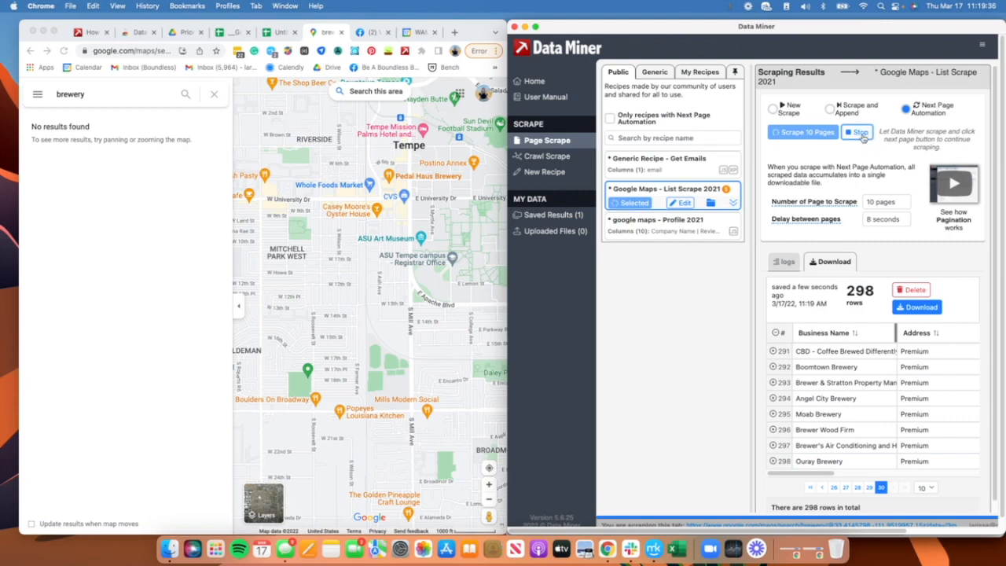
mouse_move(943, 384)
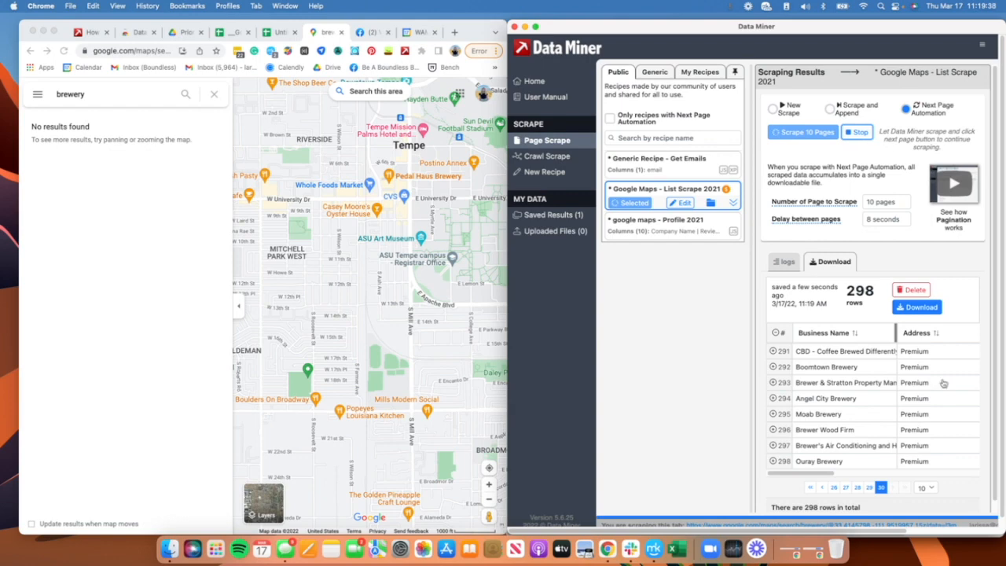
left_click(916, 306)
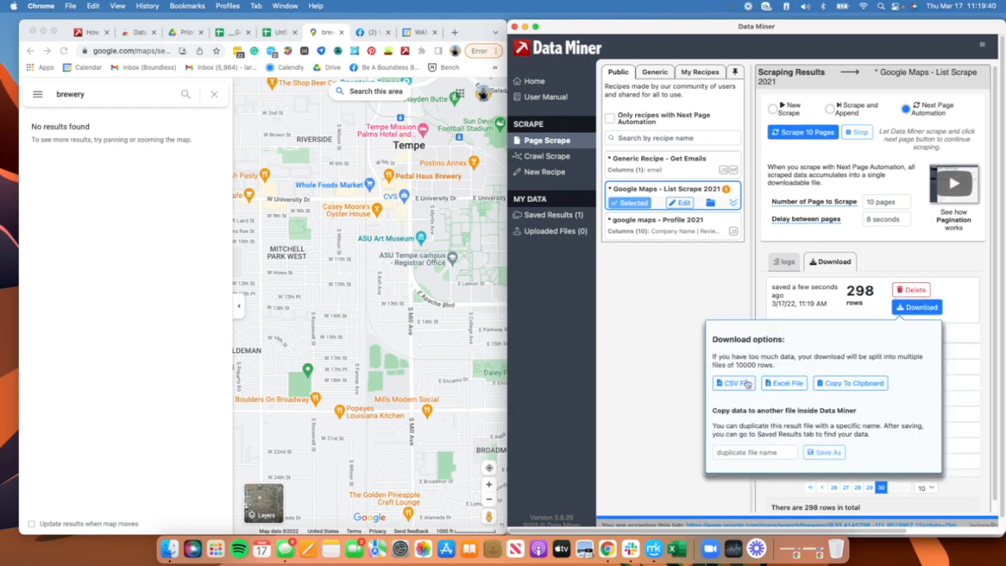
left_click(733, 383)
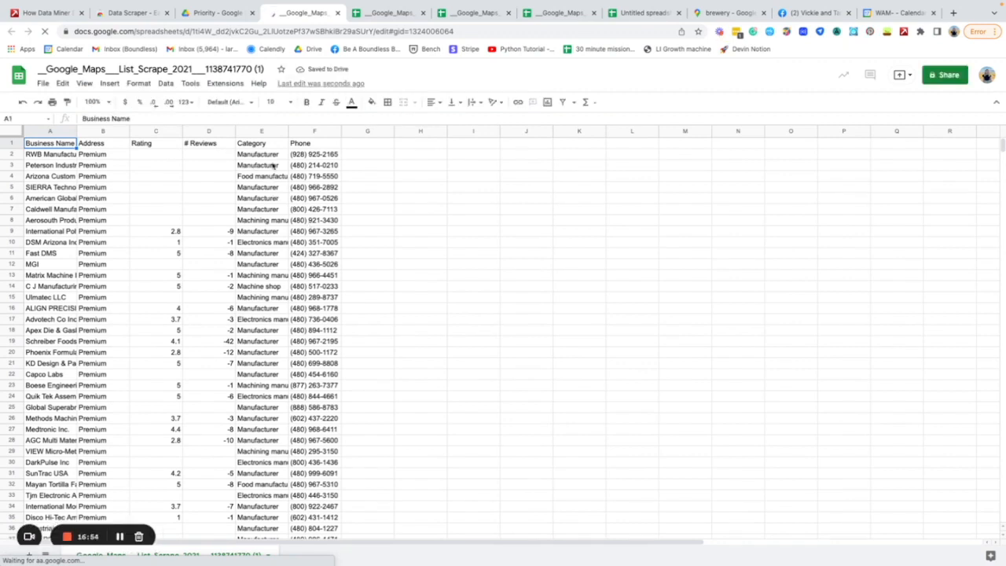
Review address and category cells, then widen the columns so full names and categories are readable
left_click(261, 154)
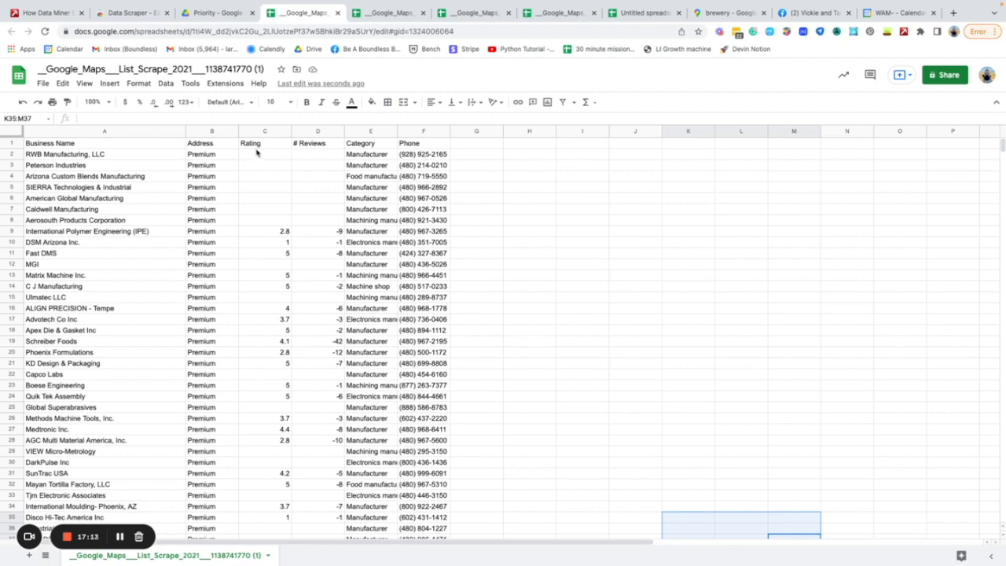
left_click(211, 154)
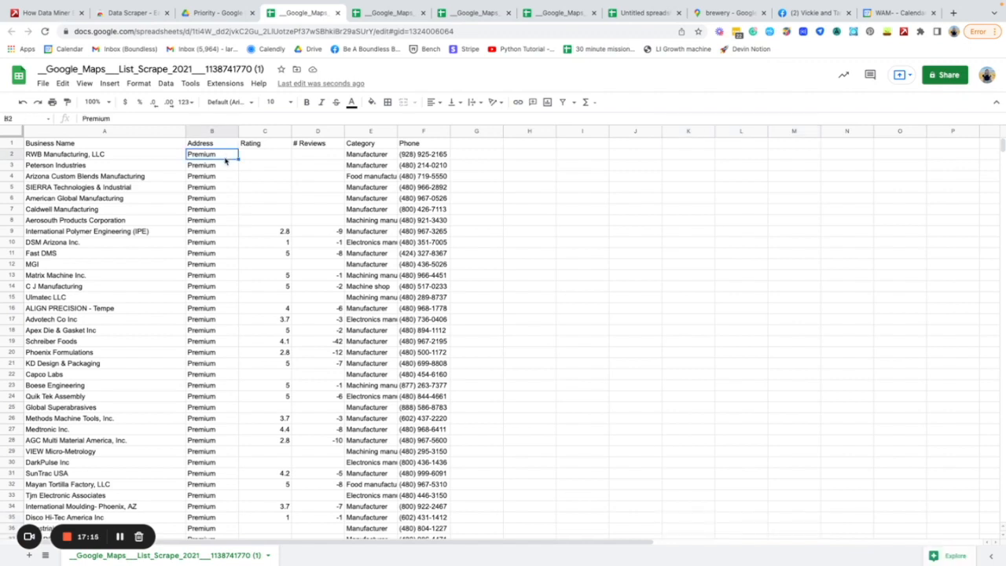
left_click(211, 231)
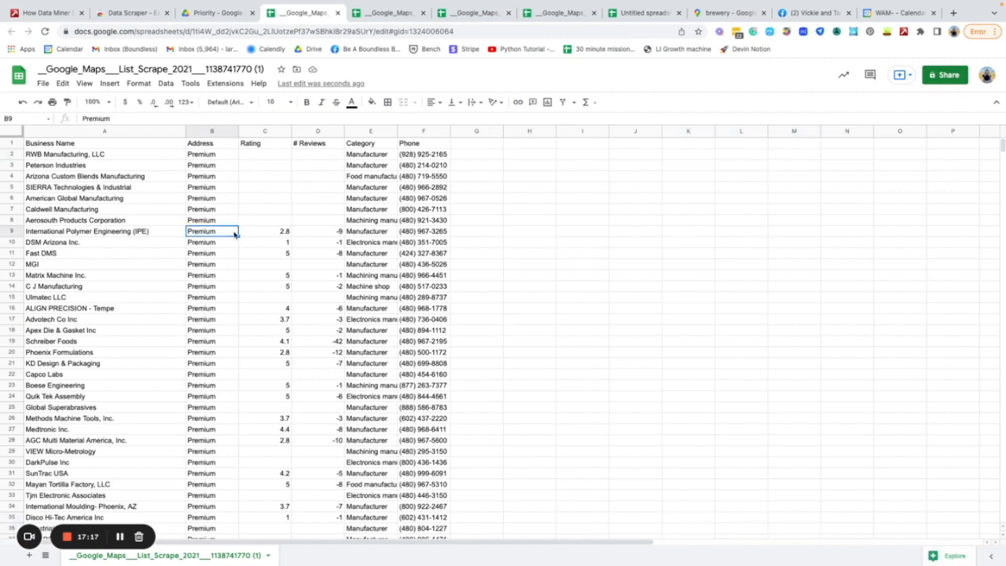
left_click(368, 286)
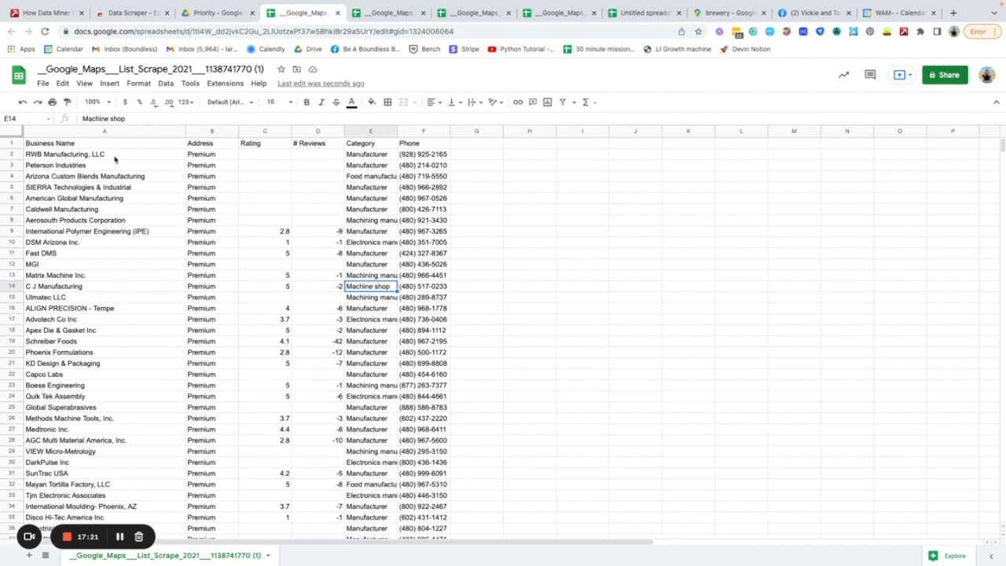
left_click_drag(104, 154, 104, 296)
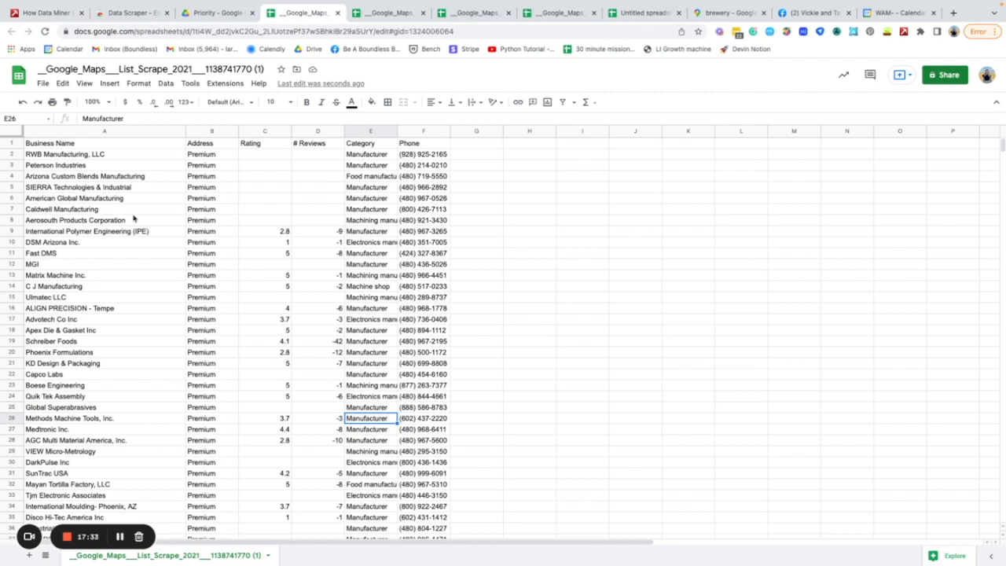
mouse_move(339, 352)
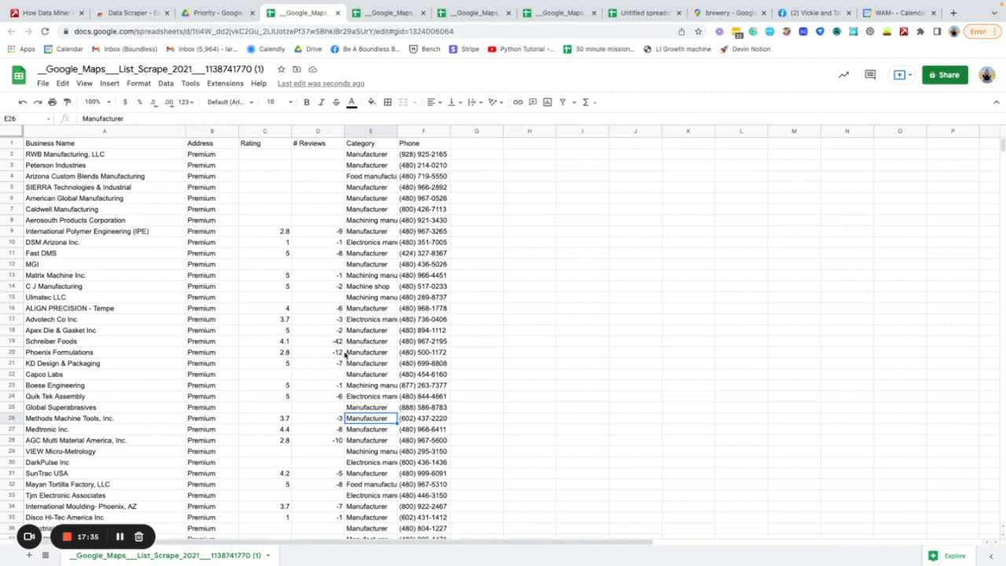
mouse_move(333, 398)
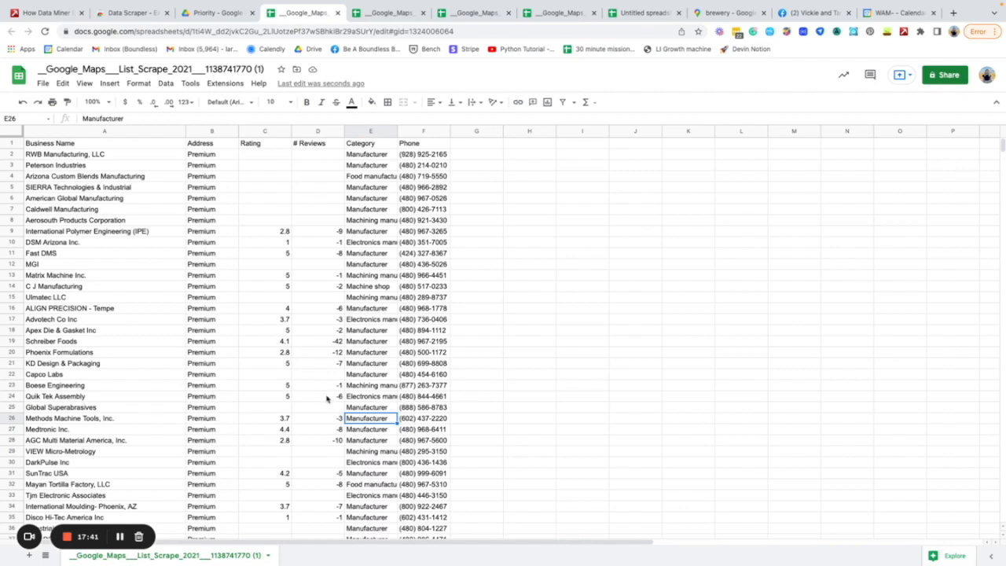
mouse_move(632, 260)
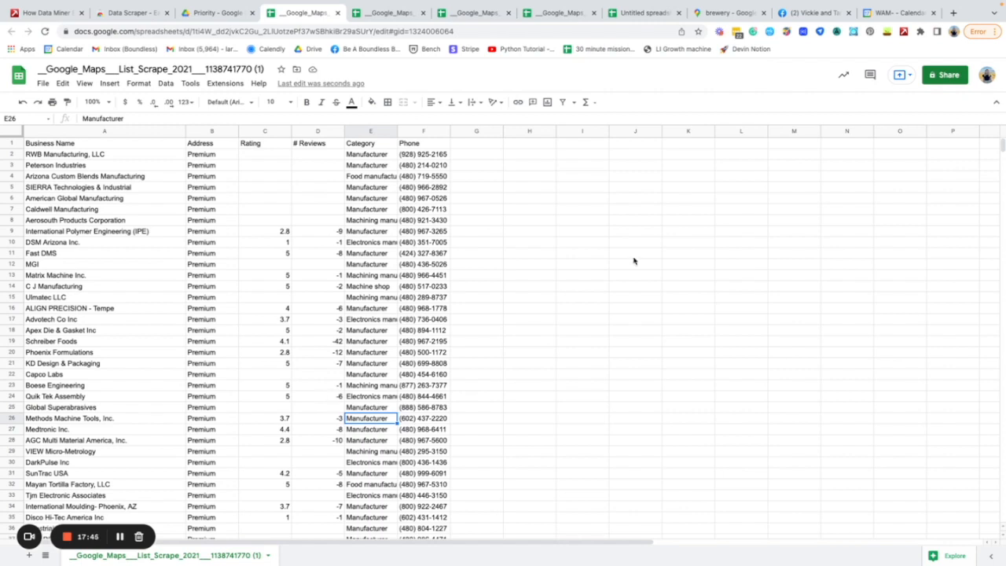
mouse_move(760, 233)
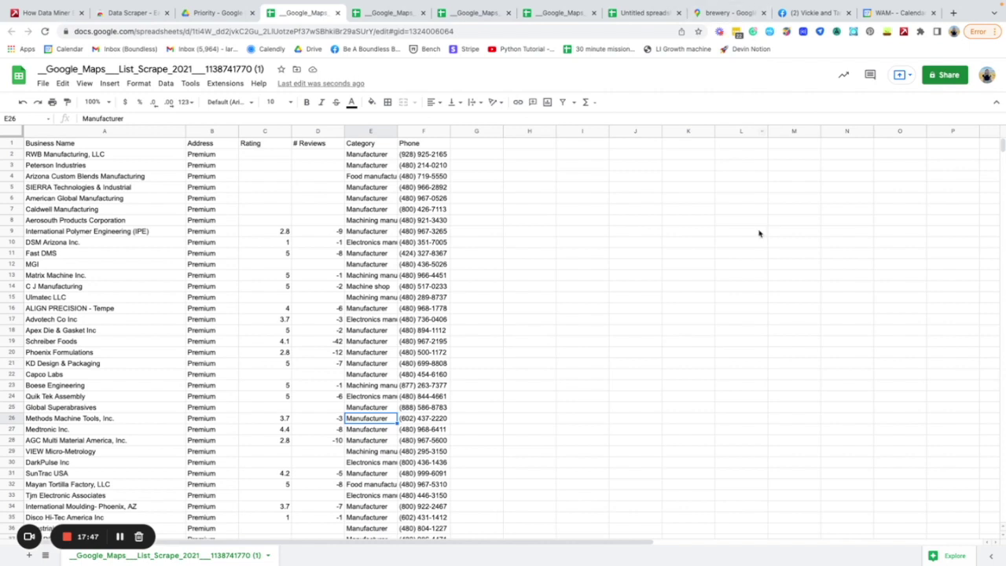
mouse_move(726, 13)
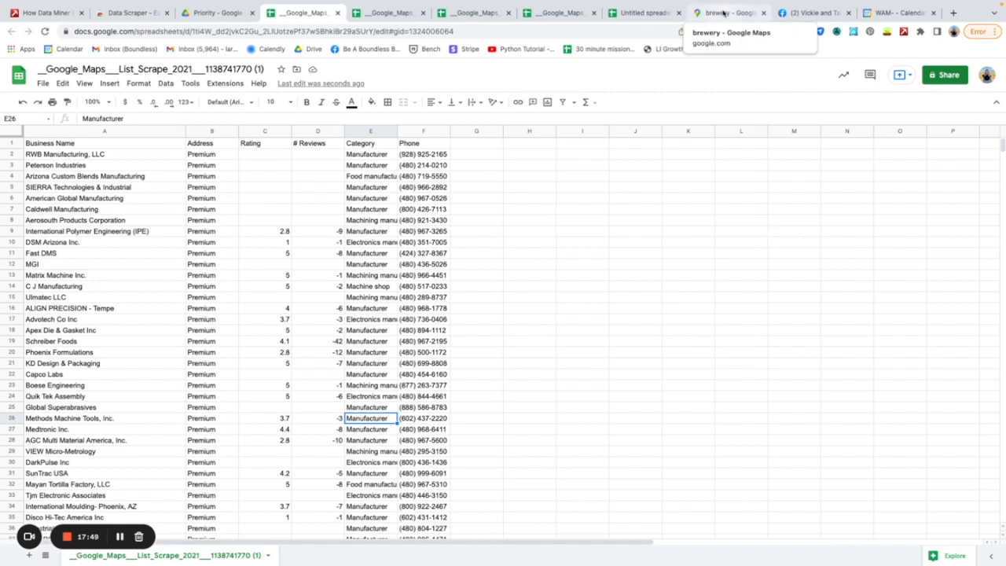
Scroll down to the brewery rows and select columns A through E of the scraped data
scroll("down", 3)
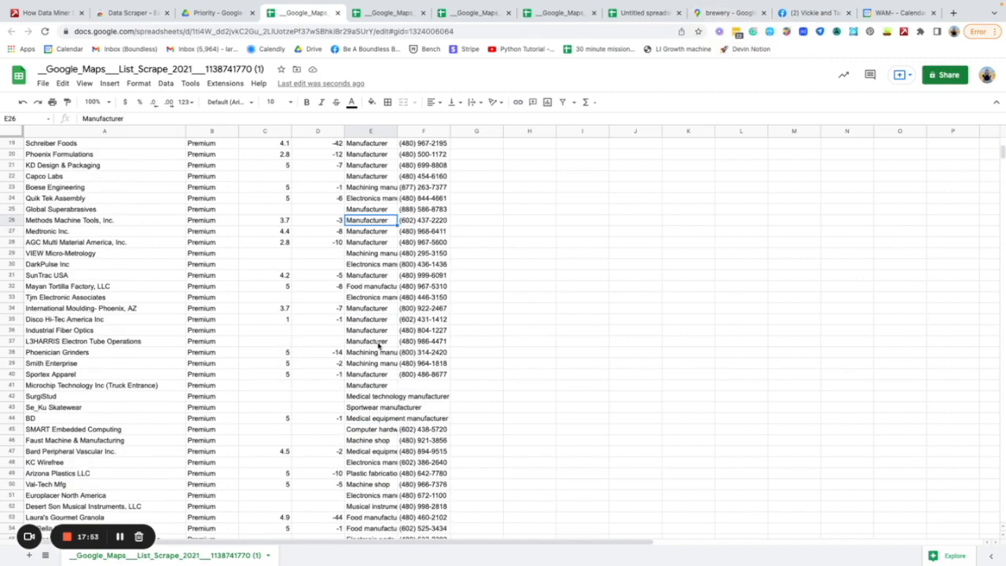
scroll("down", 3)
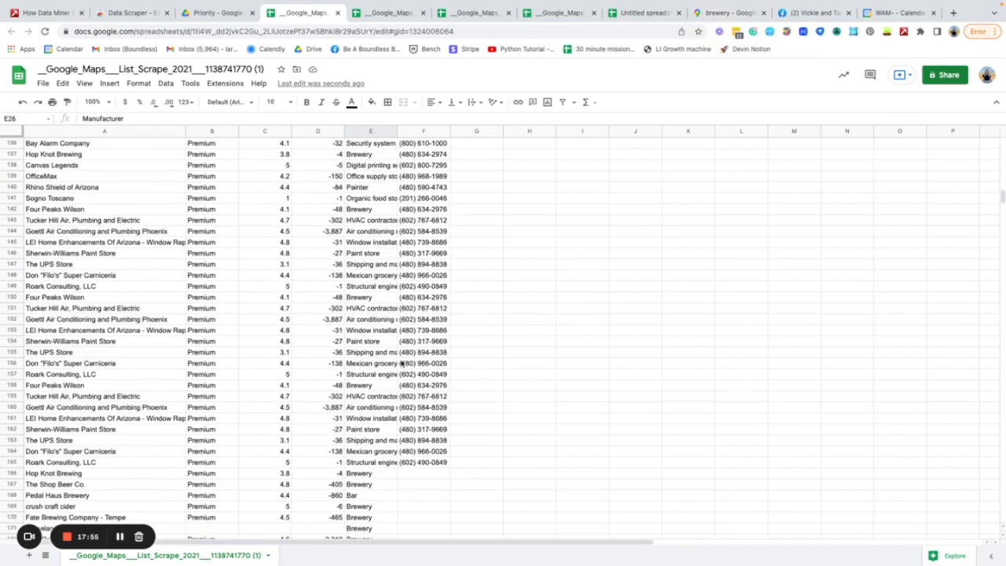
scroll("down", 3)
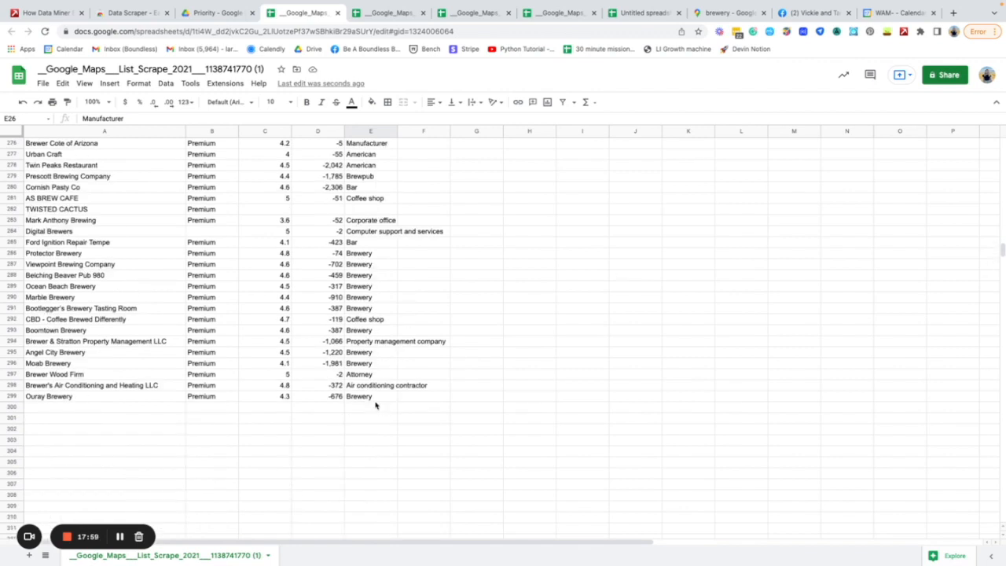
left_click(371, 396)
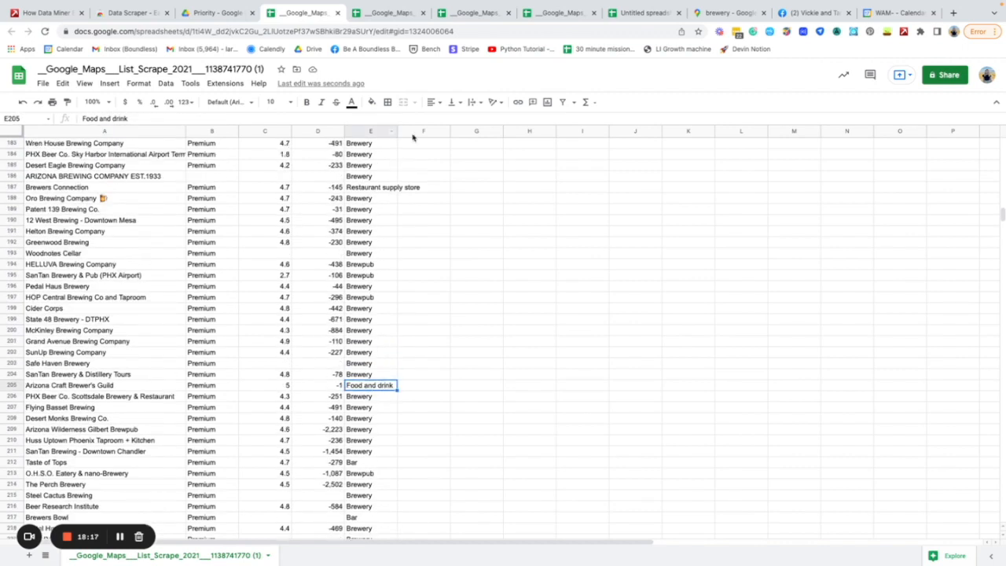
left_click(371, 132)
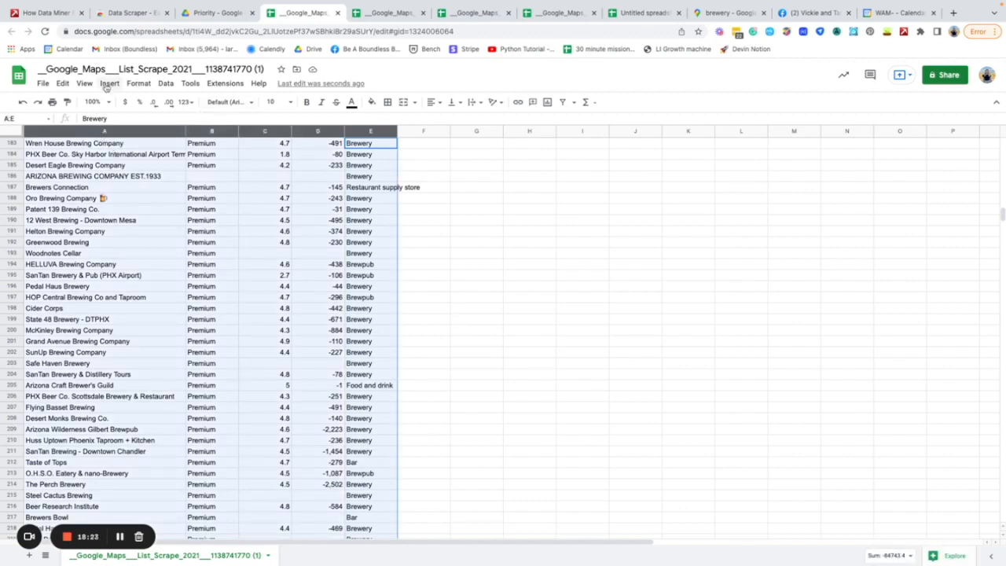
Insert a pivot table on a new sheet with Category and Business Name as rows and Rating as the value
left_click(114, 84)
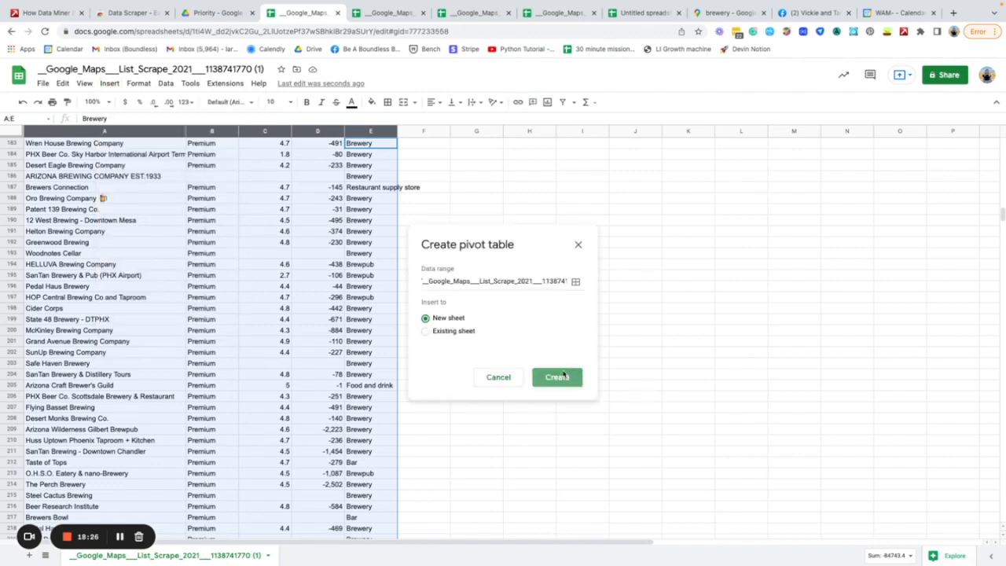
left_click(556, 377)
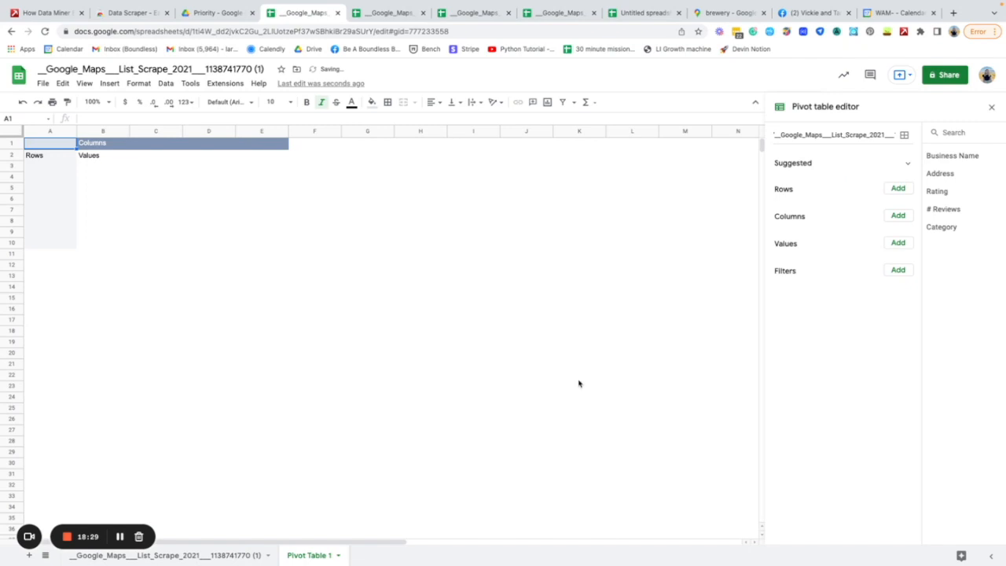
left_click(897, 189)
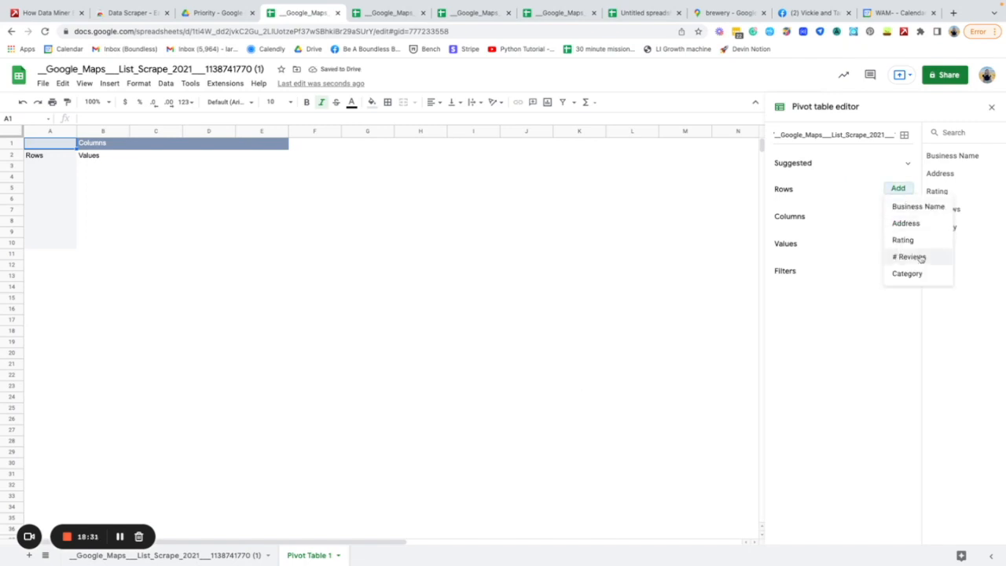
left_click(907, 273)
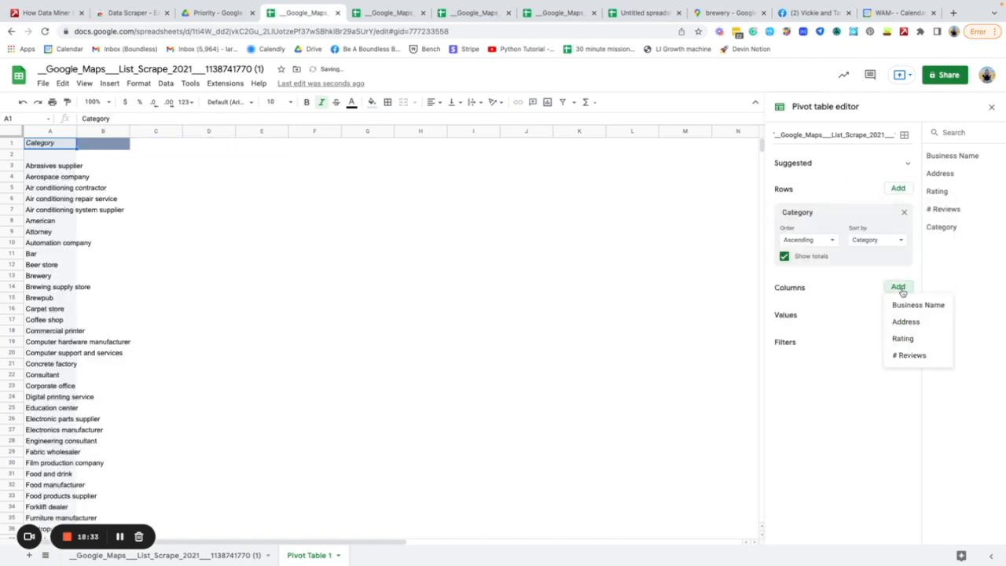
left_click(896, 386)
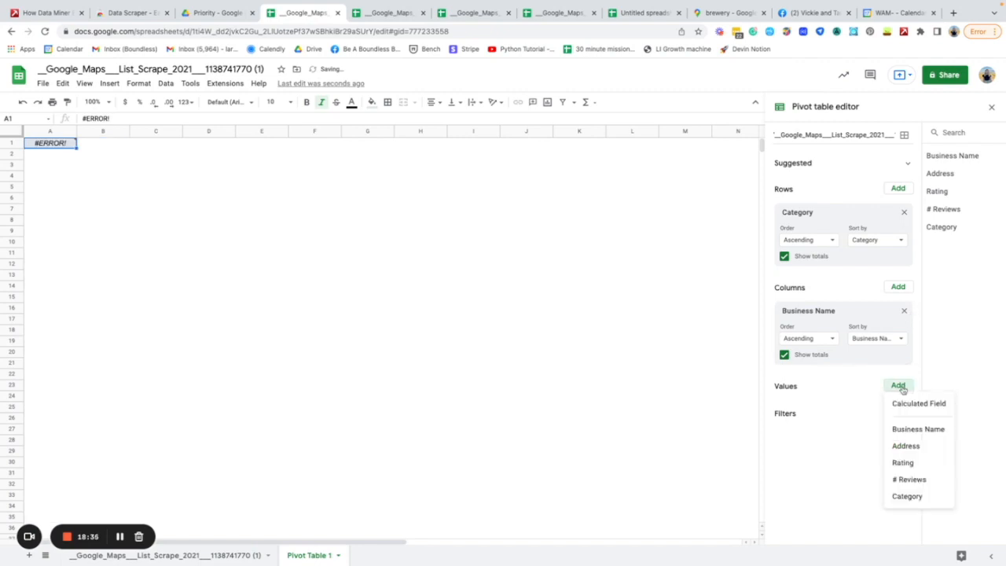
left_click(903, 462)
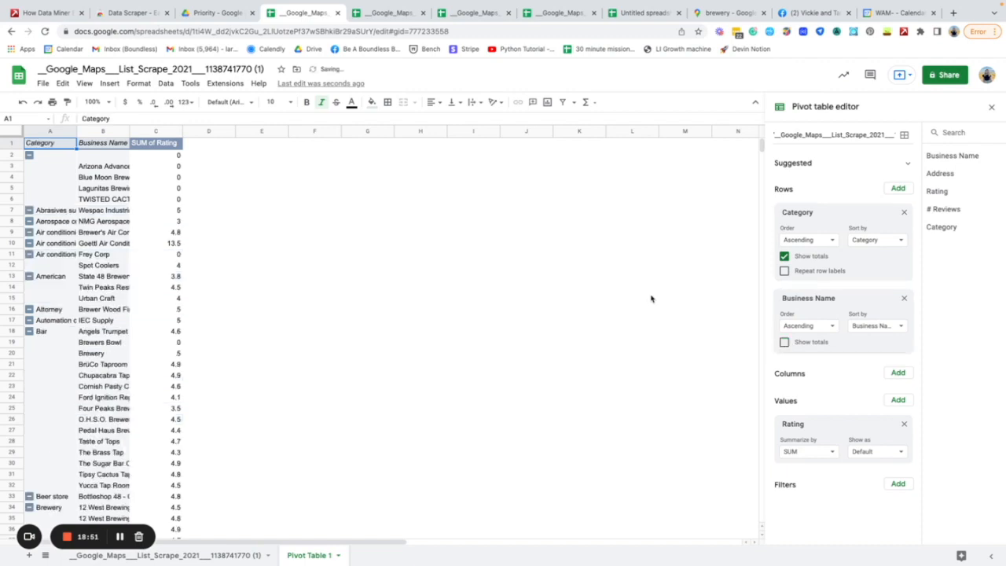
Summarize Rating by MAX and hide the Category totals
scroll("down", 3)
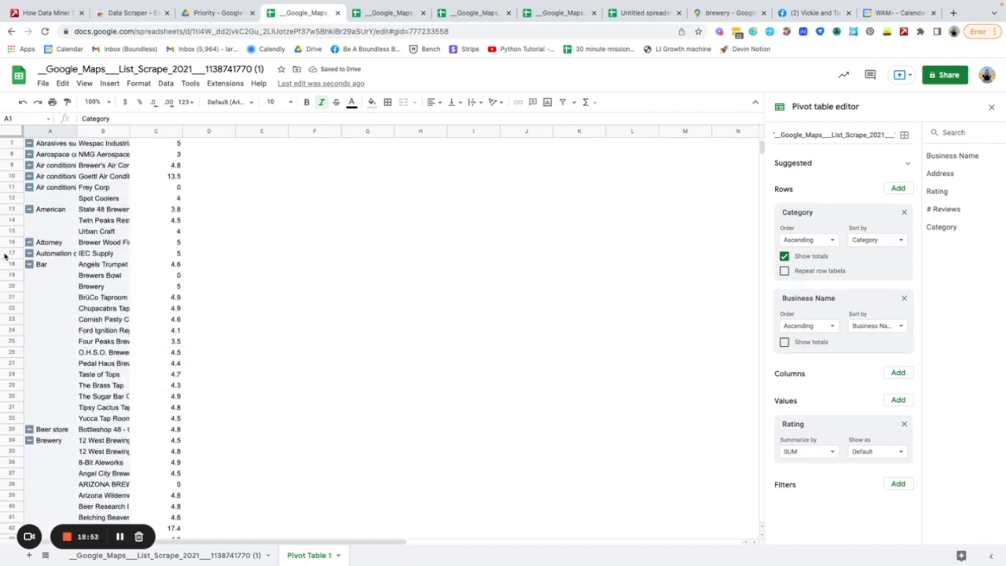
left_click(102, 264)
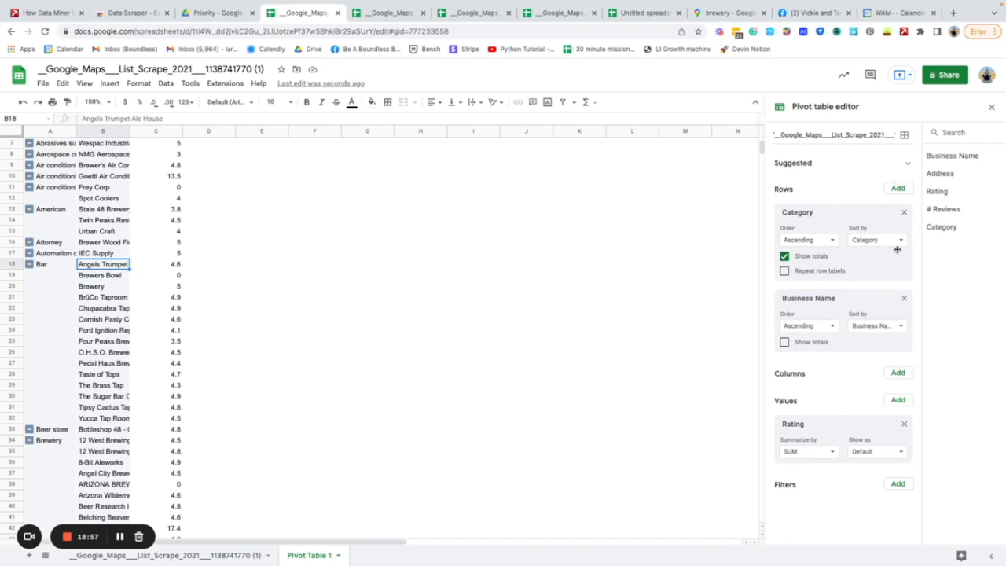
left_click(877, 239)
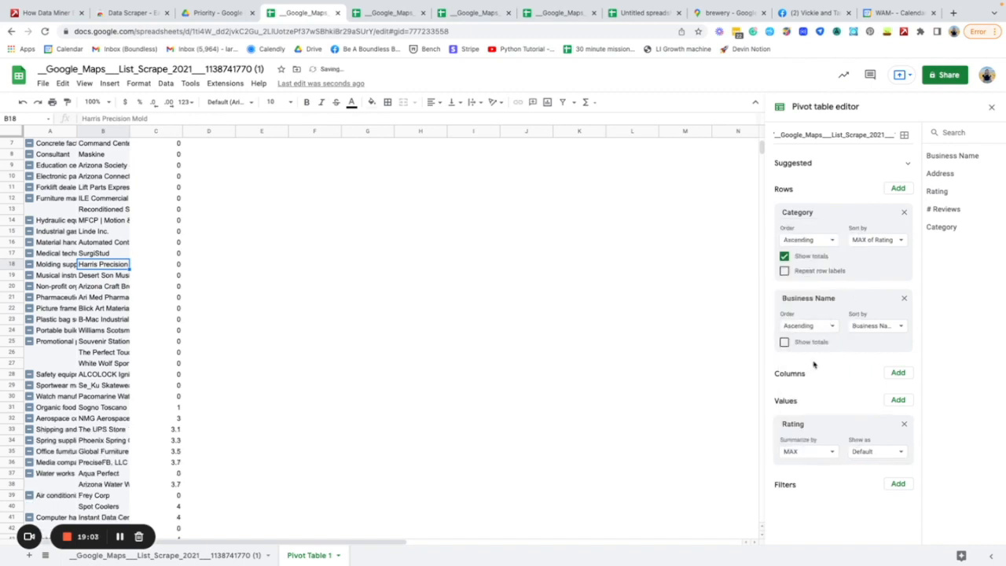
left_click(51, 242)
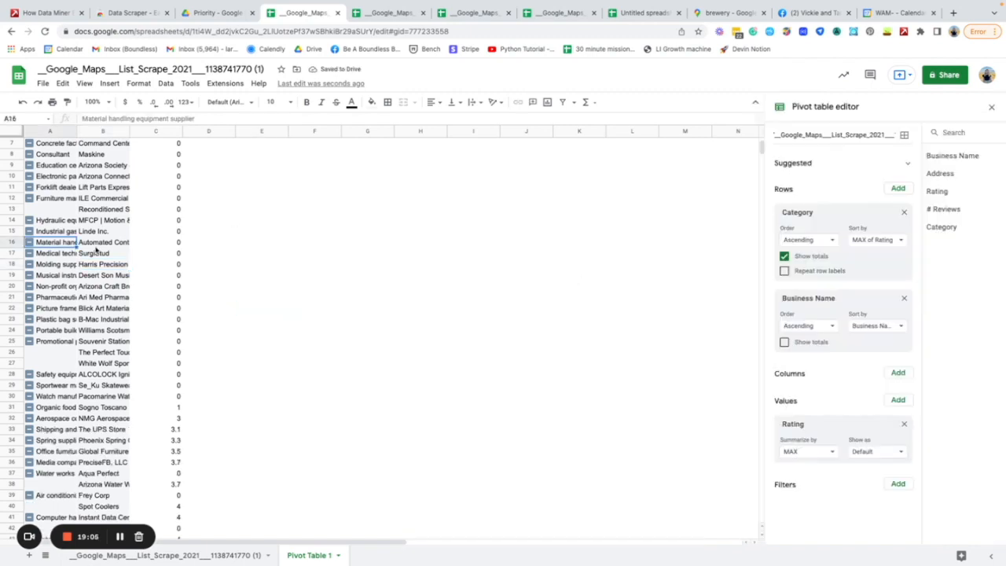
left_click(783, 254)
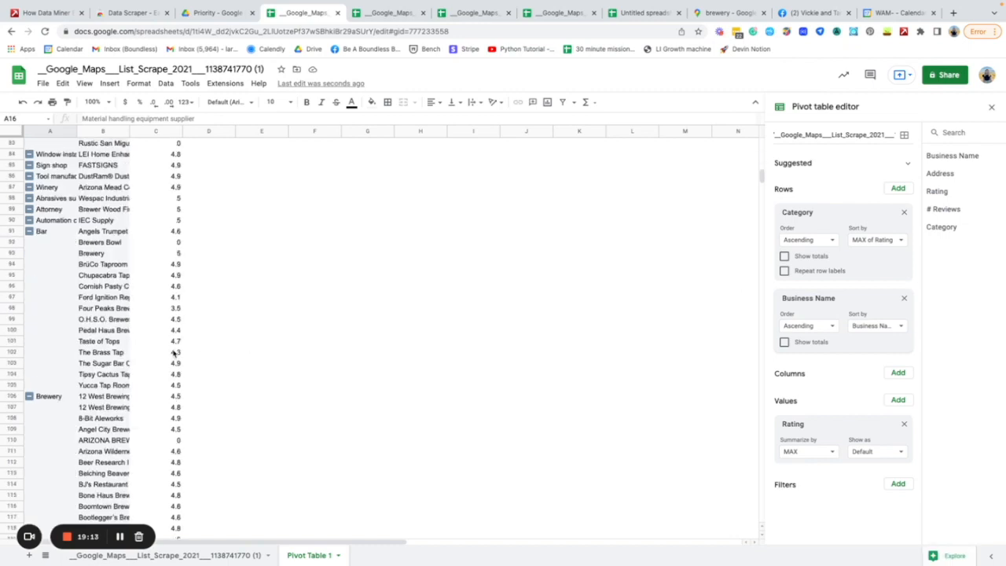
Sort business names within each category by MAX of Rating
scroll("down", 3)
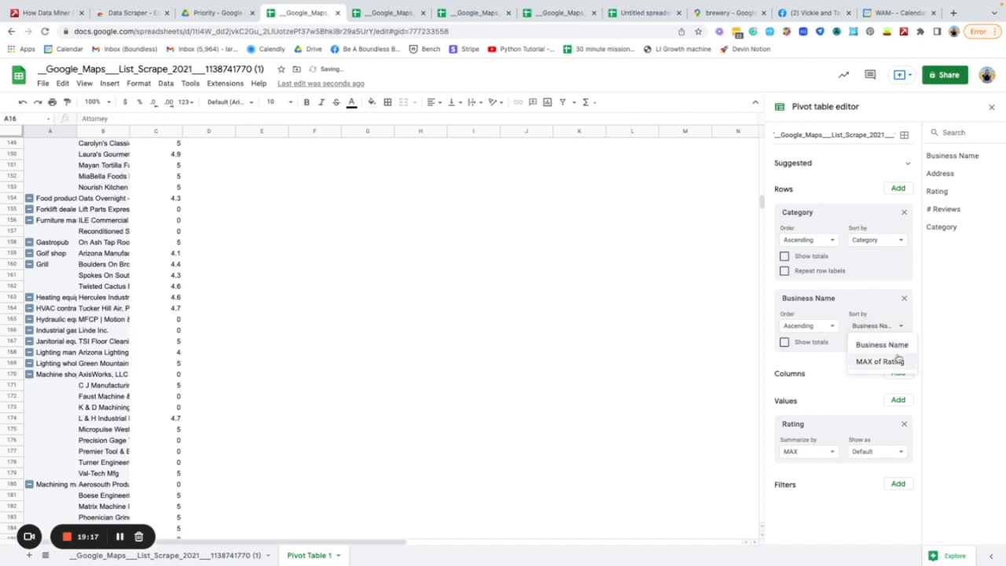
left_click(875, 360)
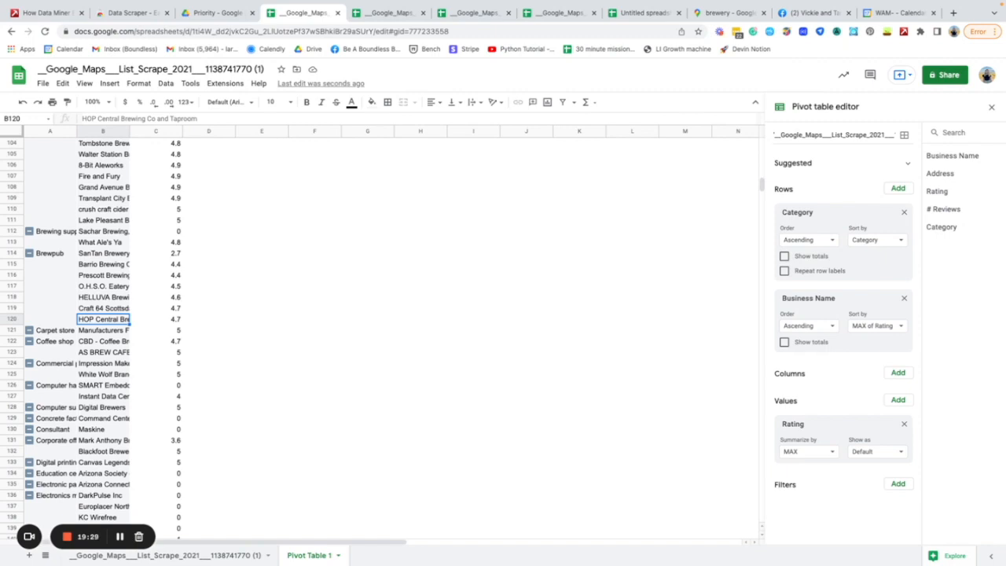
left_click(175, 319)
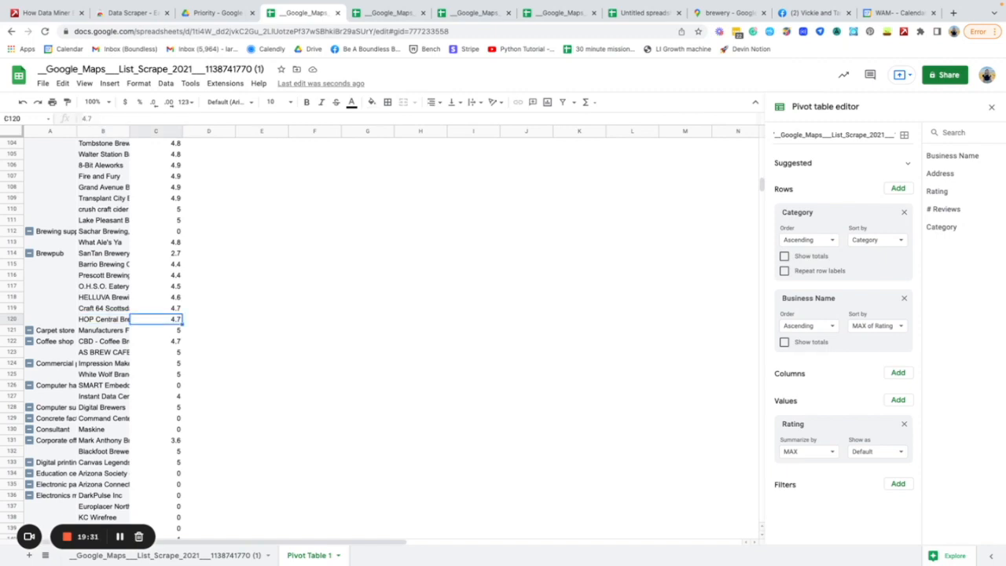
mouse_move(389, 343)
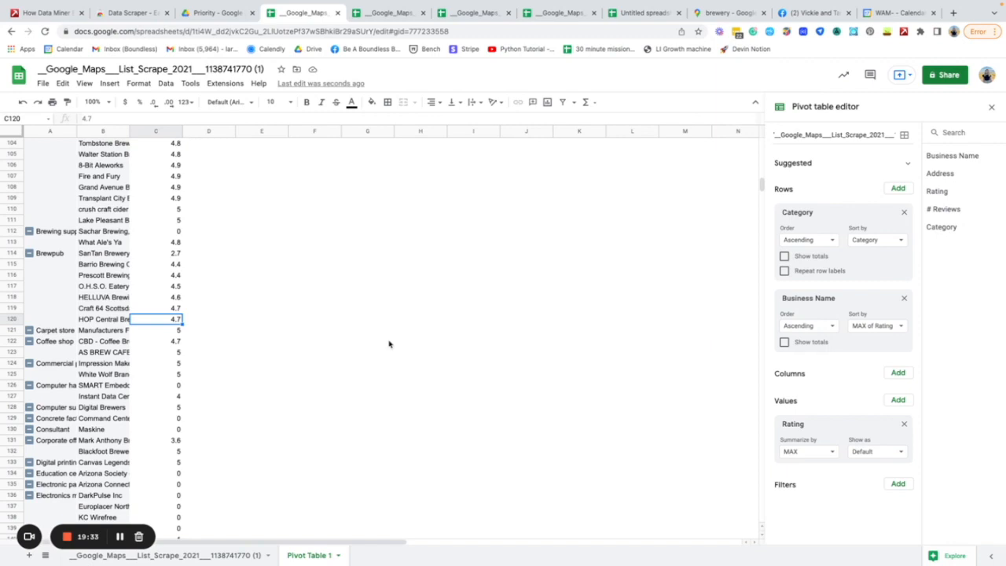
mouse_move(519, 451)
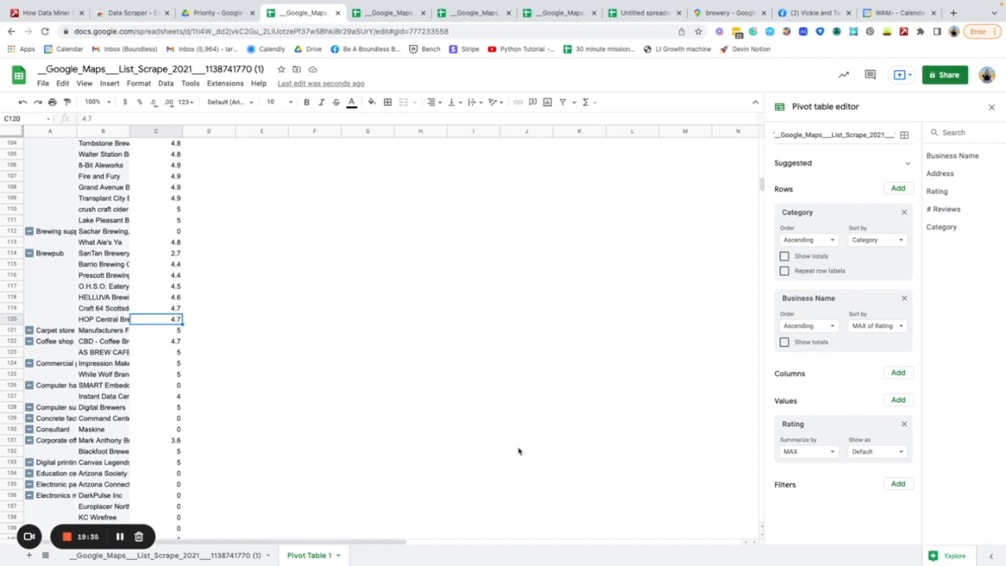
mouse_move(403, 319)
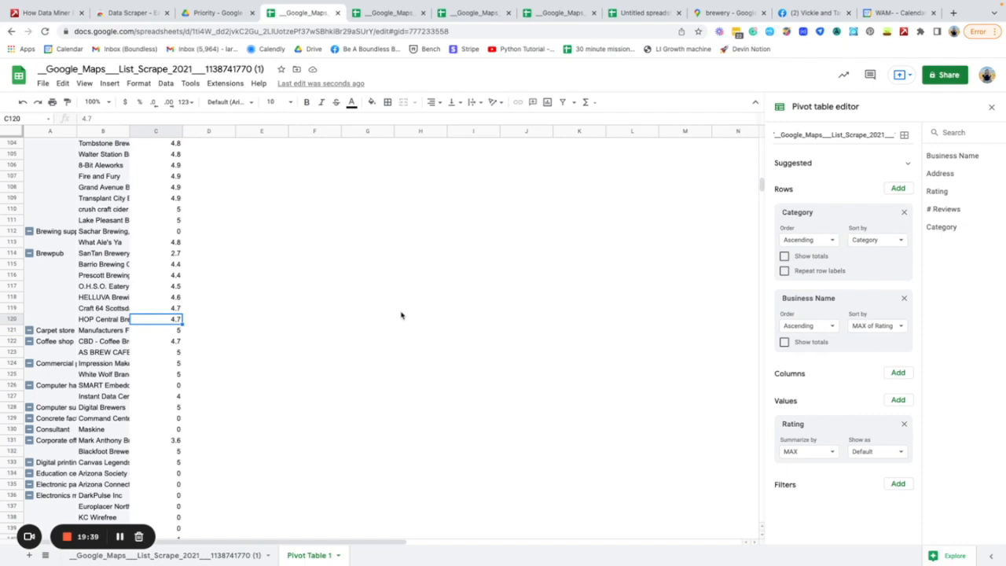
mouse_move(438, 386)
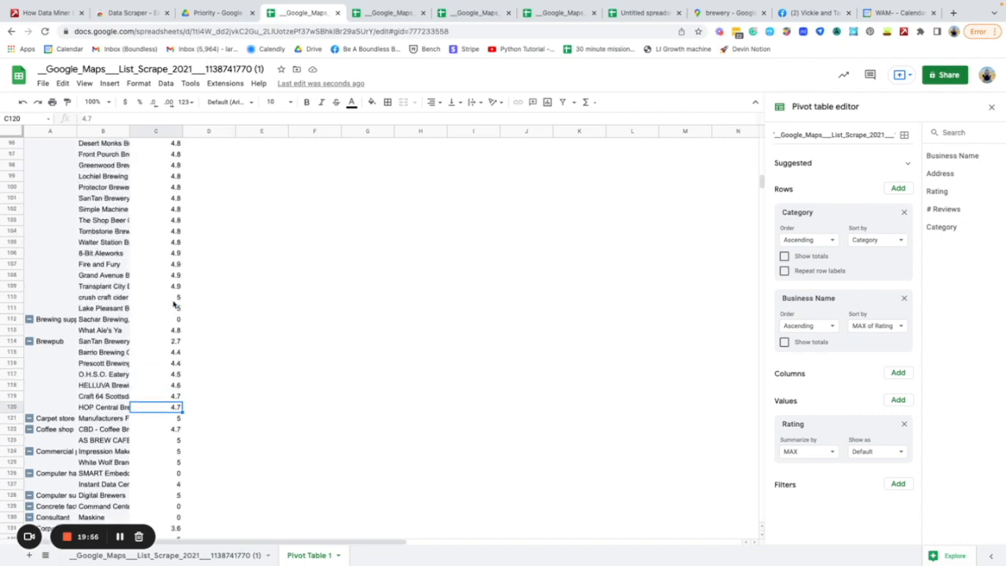
scroll("up", 3)
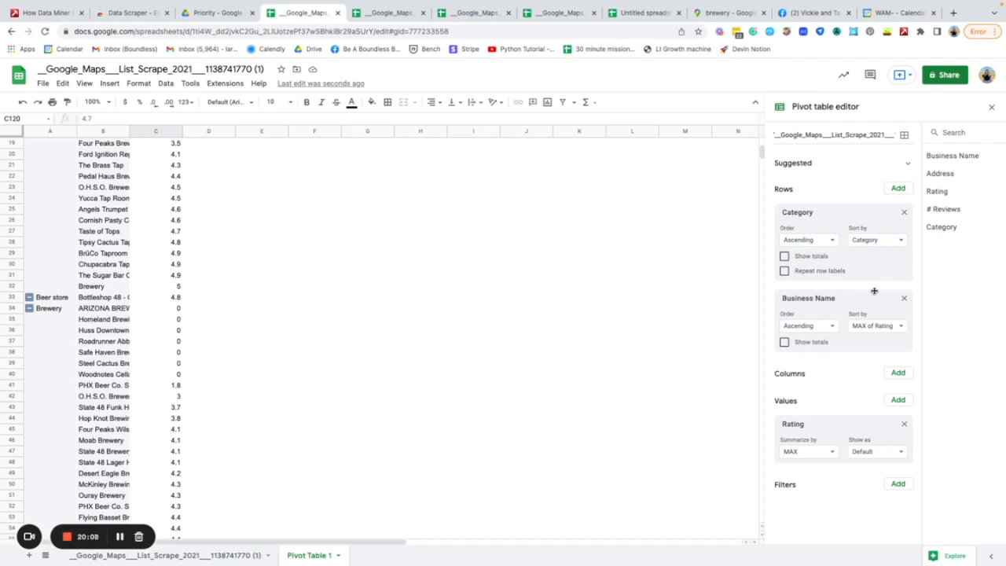
mouse_move(644, 255)
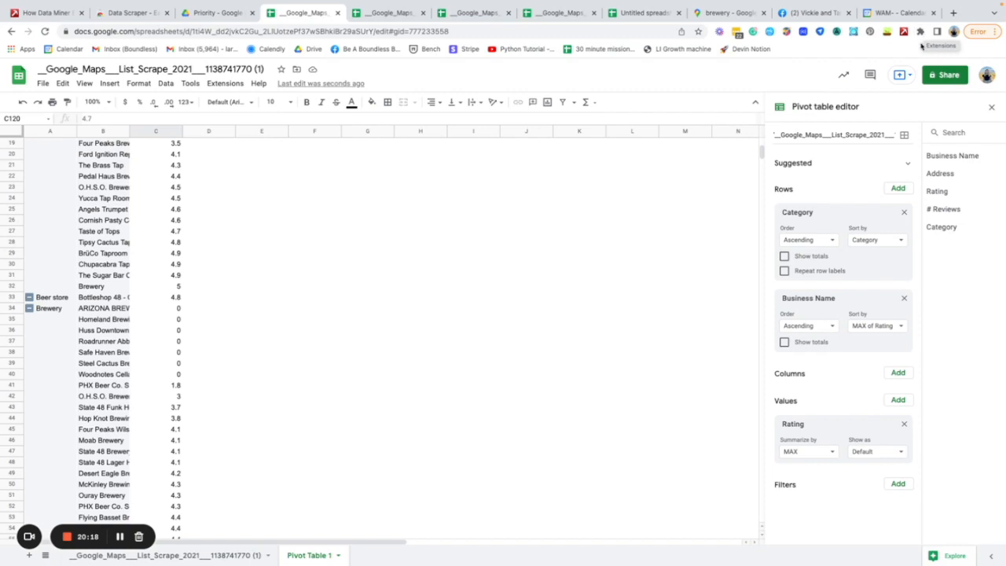
mouse_move(918, 49)
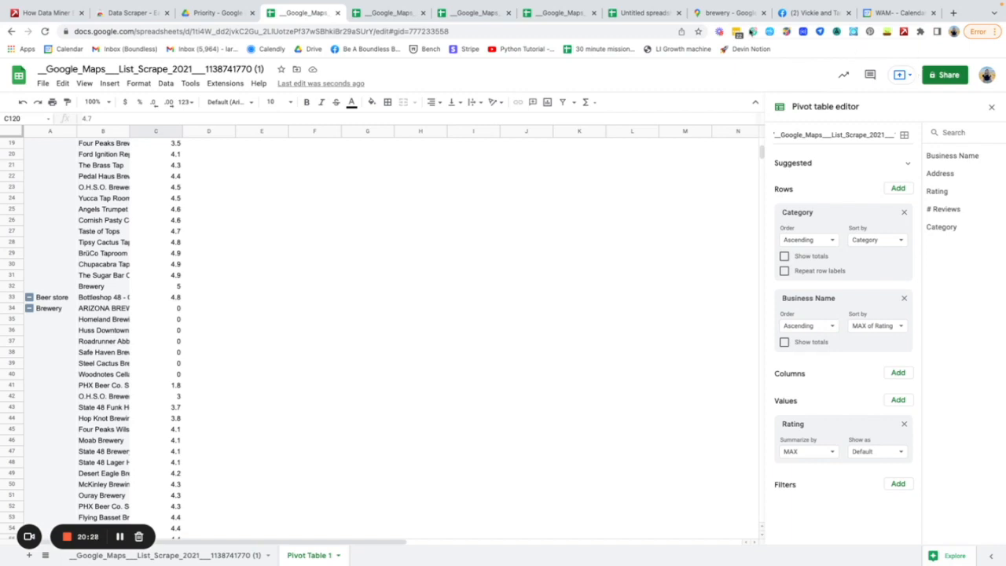
left_click(921, 31)
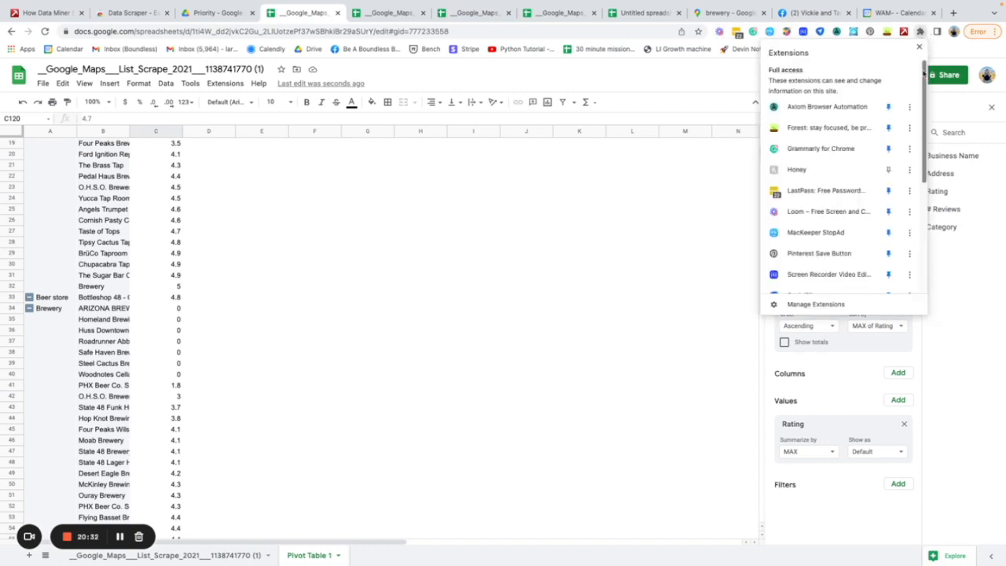
Scroll through the Chrome extensions list to locate Data Scraper
scroll("down", 3)
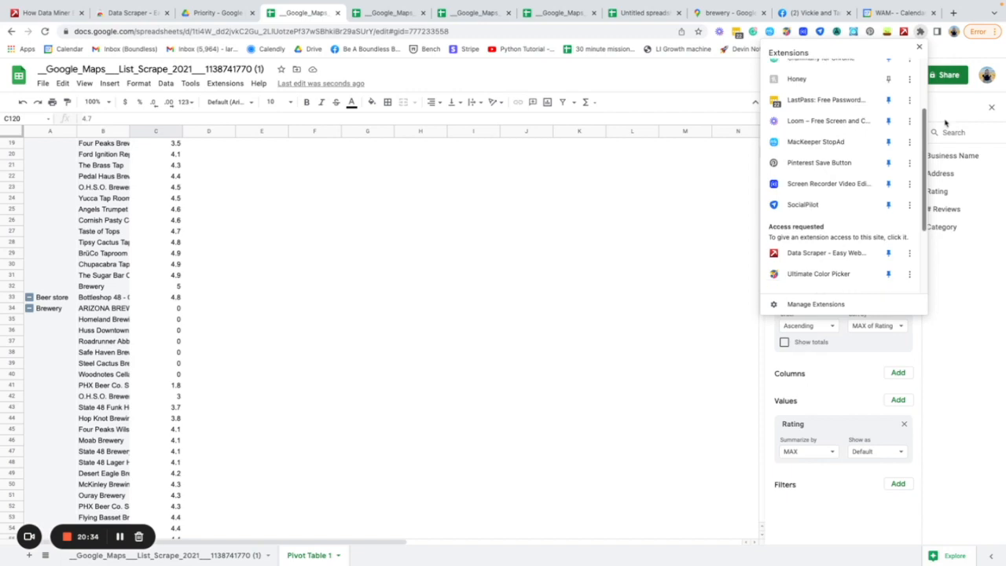
scroll("down", 3)
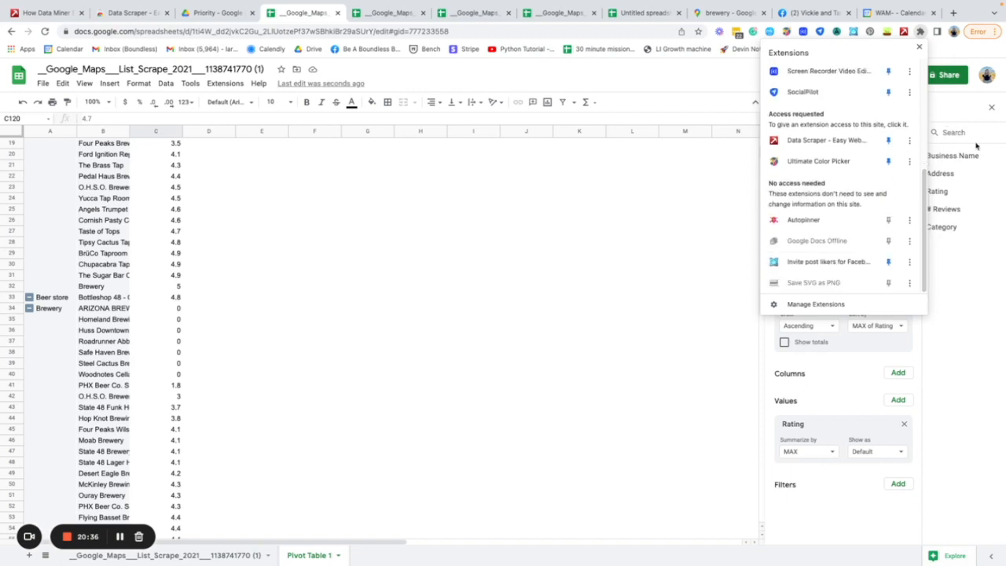
mouse_move(842, 219)
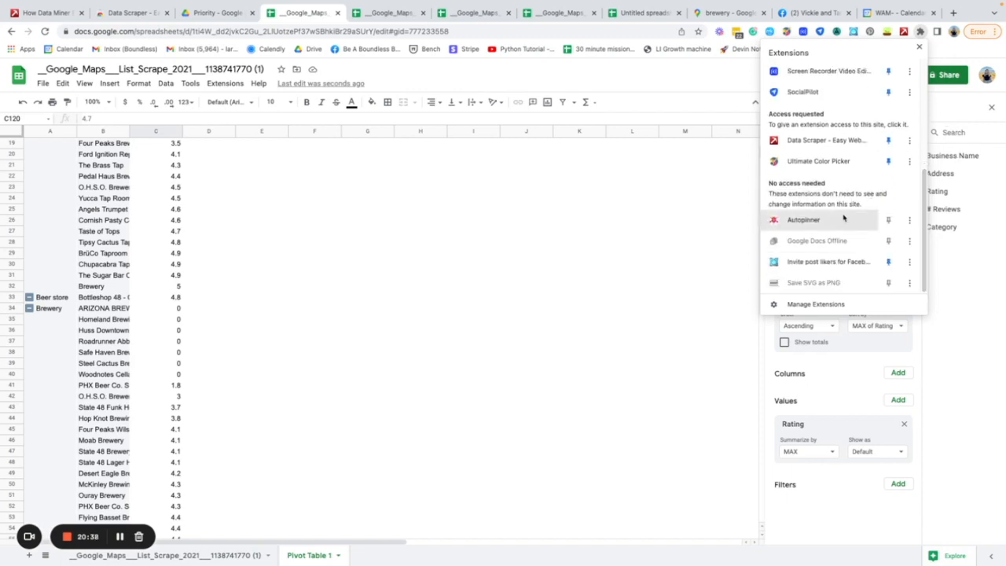
mouse_move(847, 261)
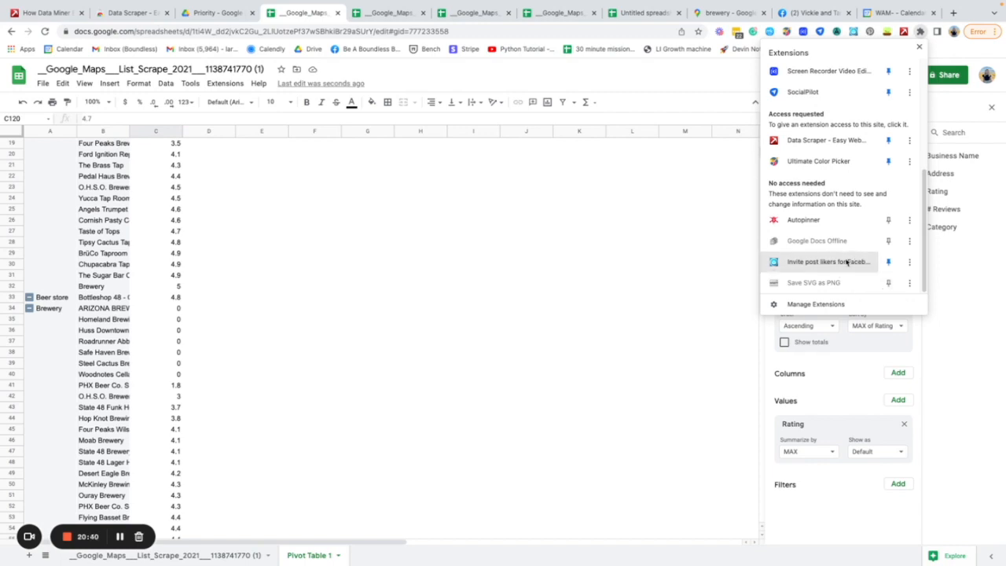
mouse_move(885, 204)
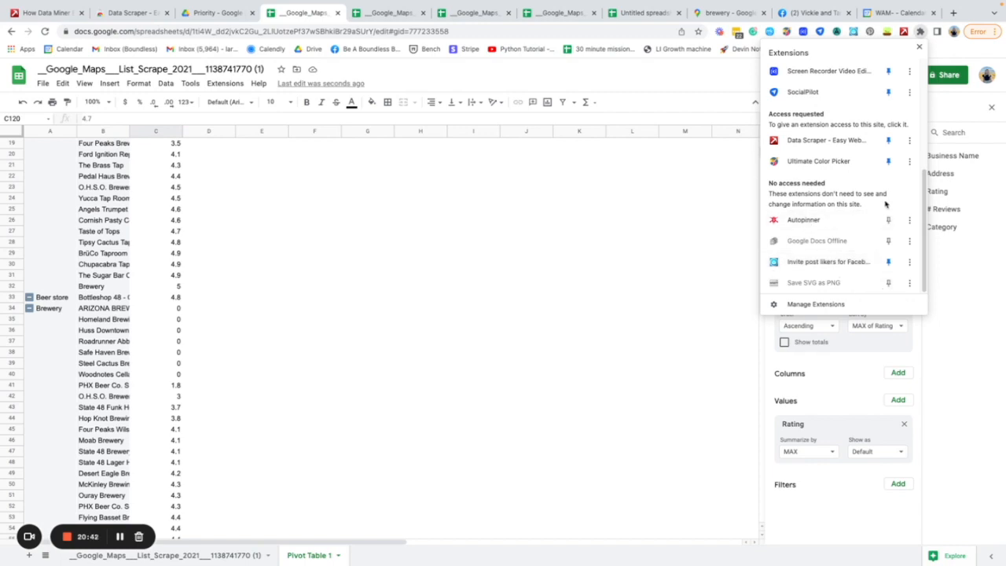